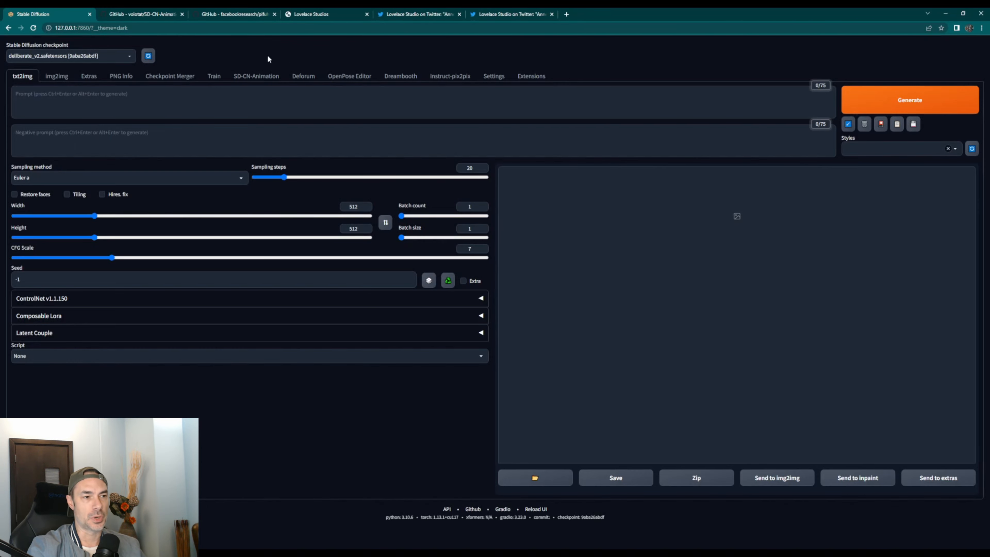
{"action": "mouse_move", "coordinate": [531, 76]}
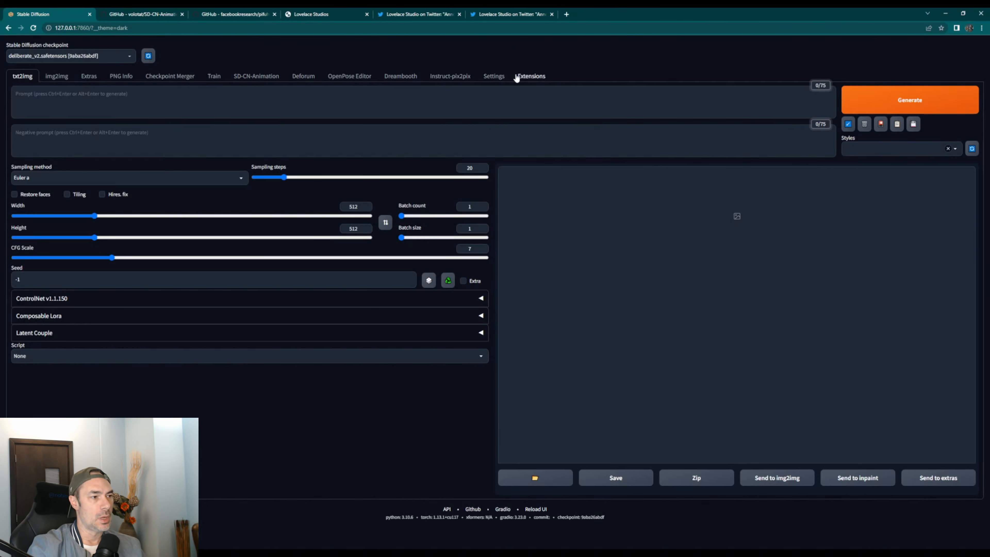
Step: Check installed extensions for updates, then bring up the Install from URL form
{"action": "left_click", "coordinate": [530, 76]}
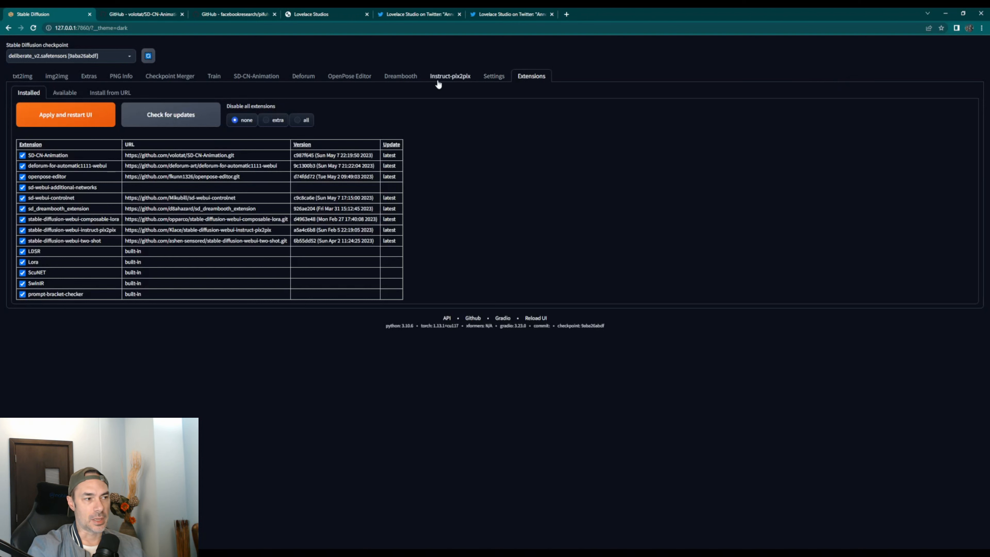
{"action": "left_click", "coordinate": [170, 114]}
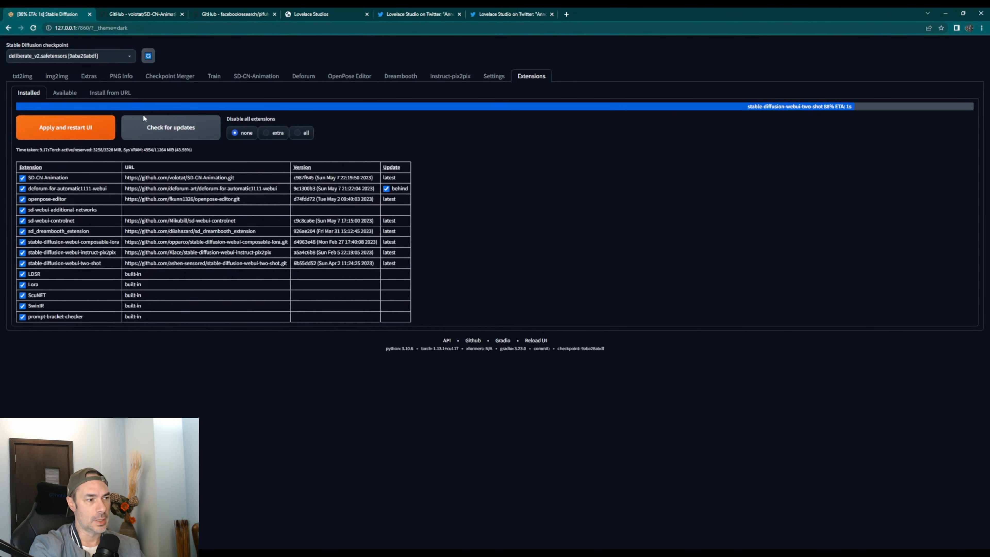
{"action": "left_click", "coordinate": [110, 92]}
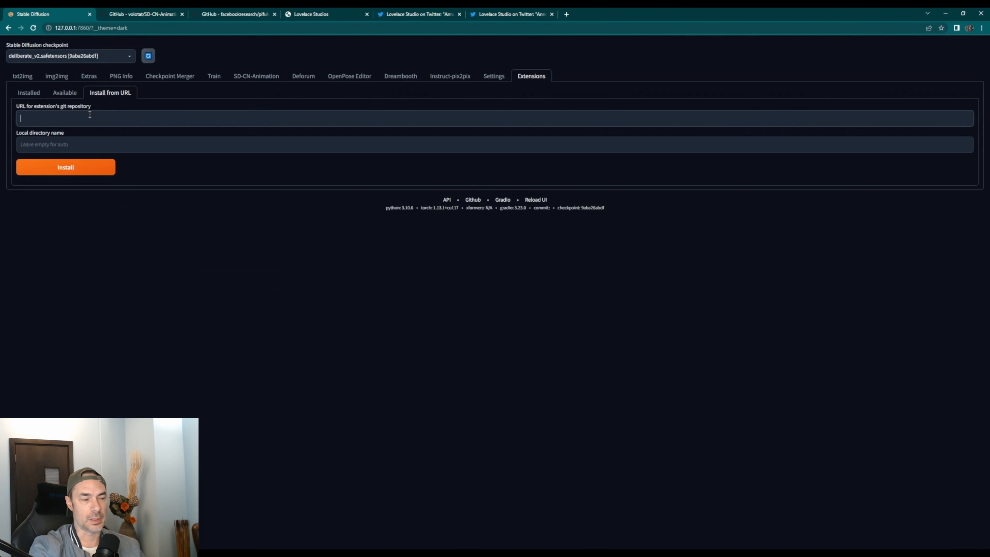
{"action": "mouse_move", "coordinate": [194, 53]}
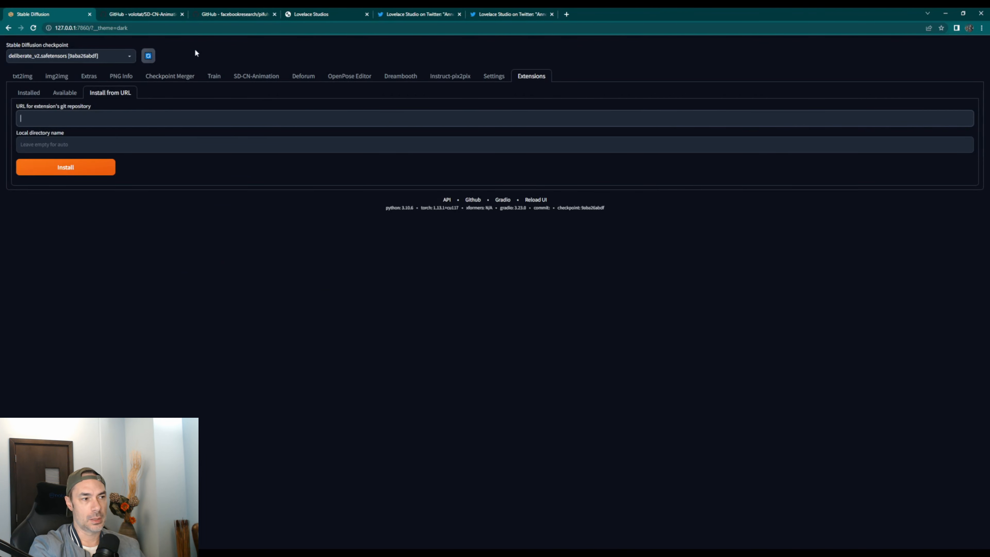
{"action": "left_click", "coordinate": [142, 14]}
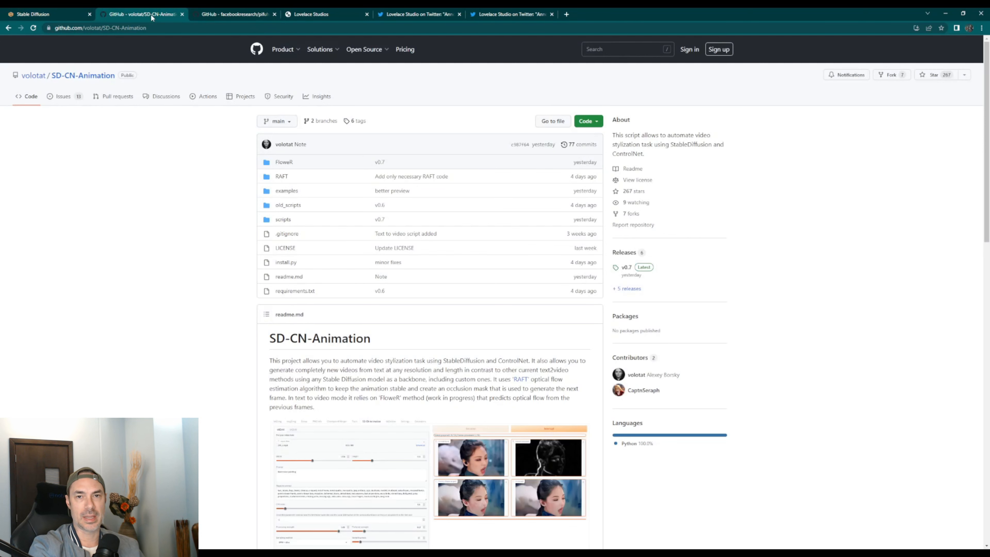
{"action": "scroll", "scroll_direction": "down", "scroll_amount": 3}
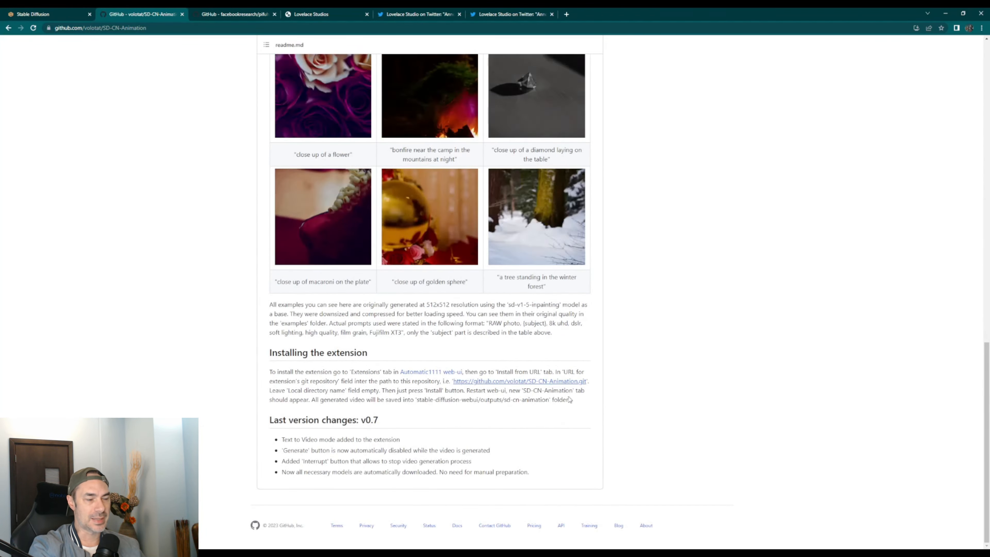
{"action": "left_click", "coordinate": [45, 14]}
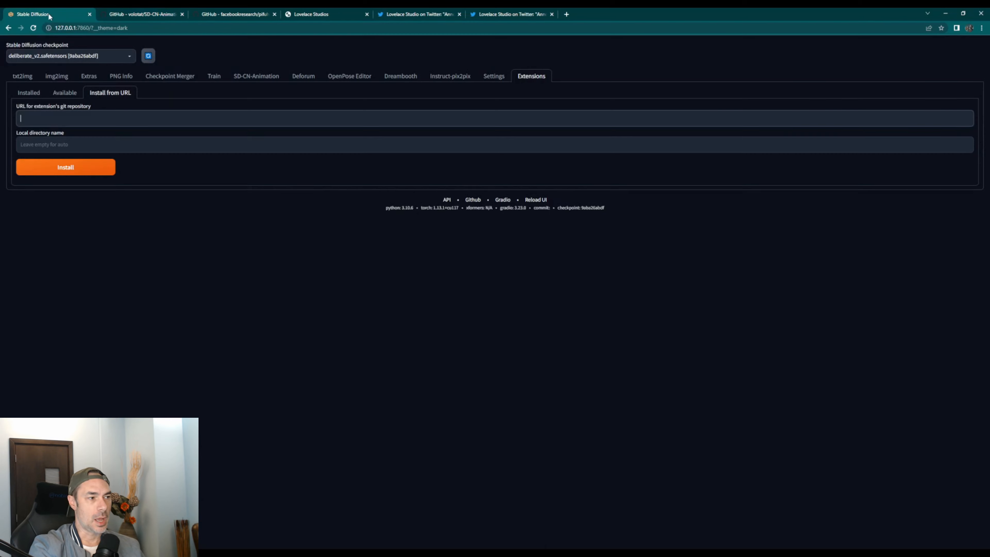
{"action": "mouse_move", "coordinate": [157, 179]}
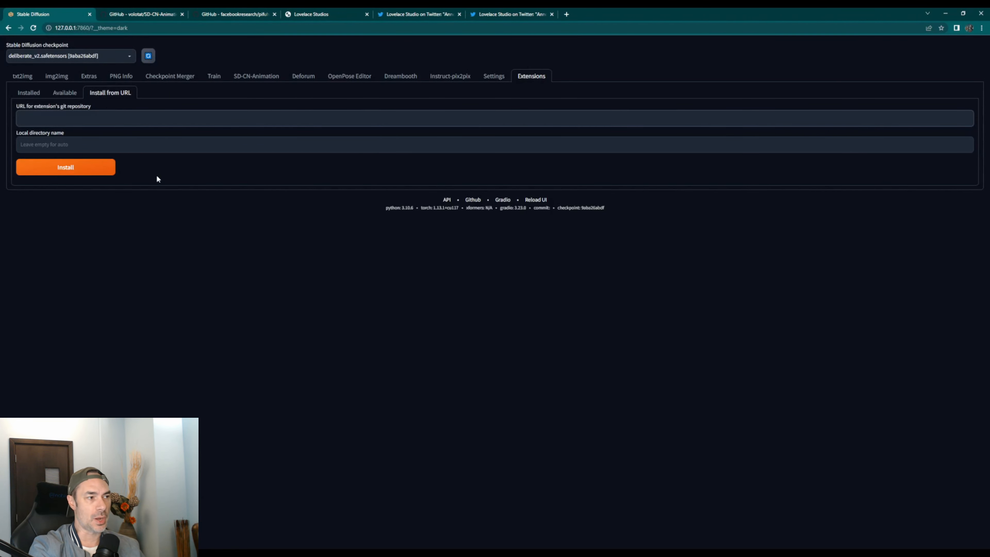
{"action": "type", "text": "https://github.com/volotat/SD-CN-Animation.git"}
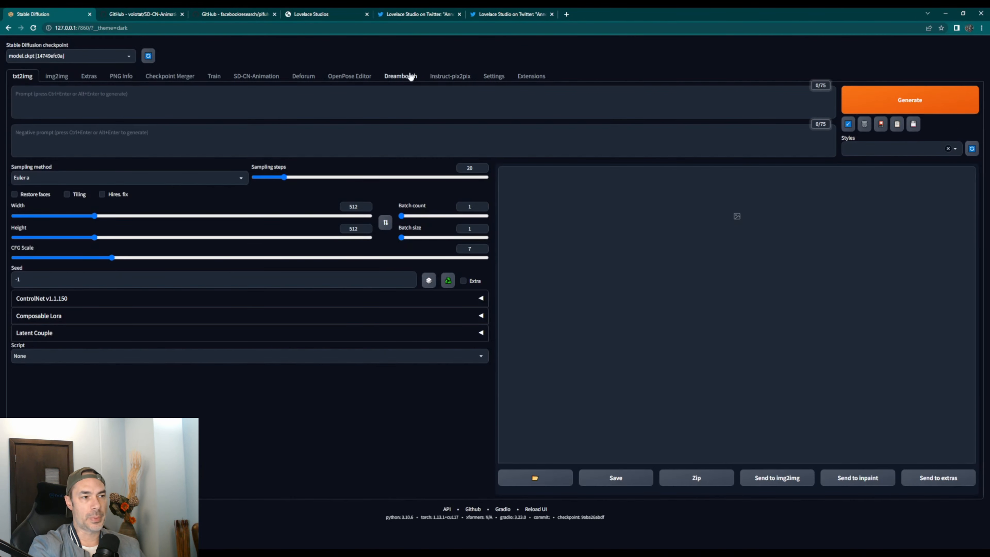
Step: Go to the SD-CN-Animation page and settle on its vid2vid options
{"action": "left_click", "coordinate": [531, 76]}
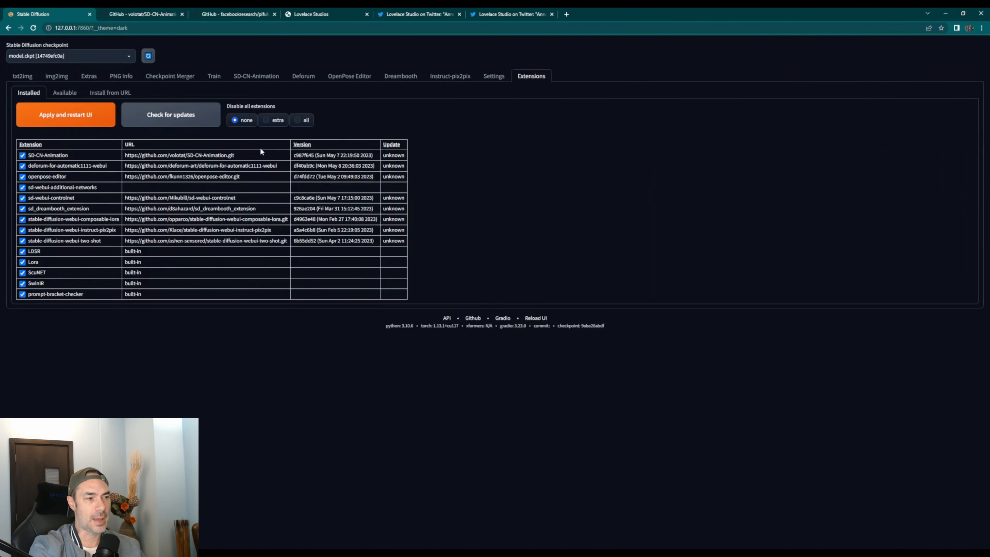
{"action": "mouse_move", "coordinate": [89, 83]}
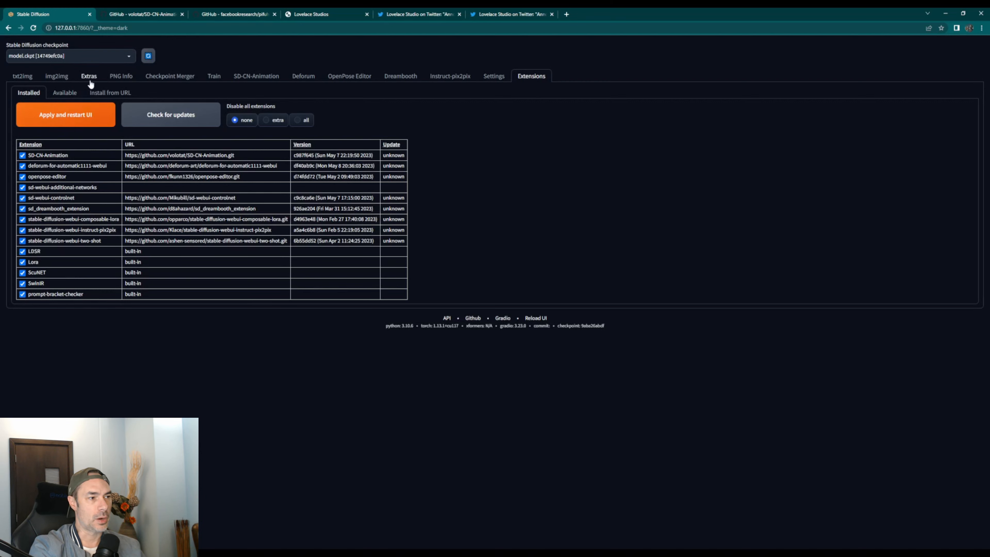
{"action": "left_click", "coordinate": [256, 76]}
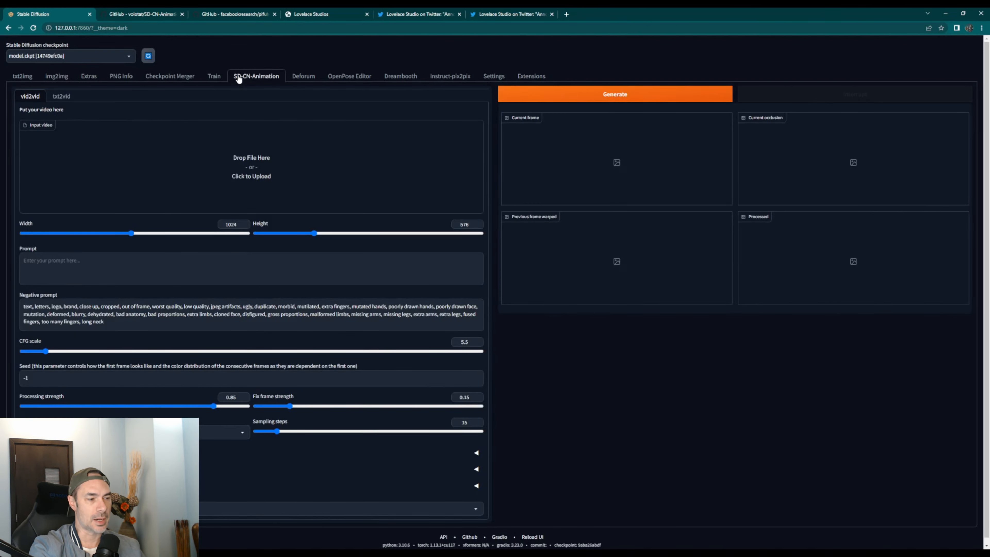
{"action": "left_click", "coordinate": [61, 96]}
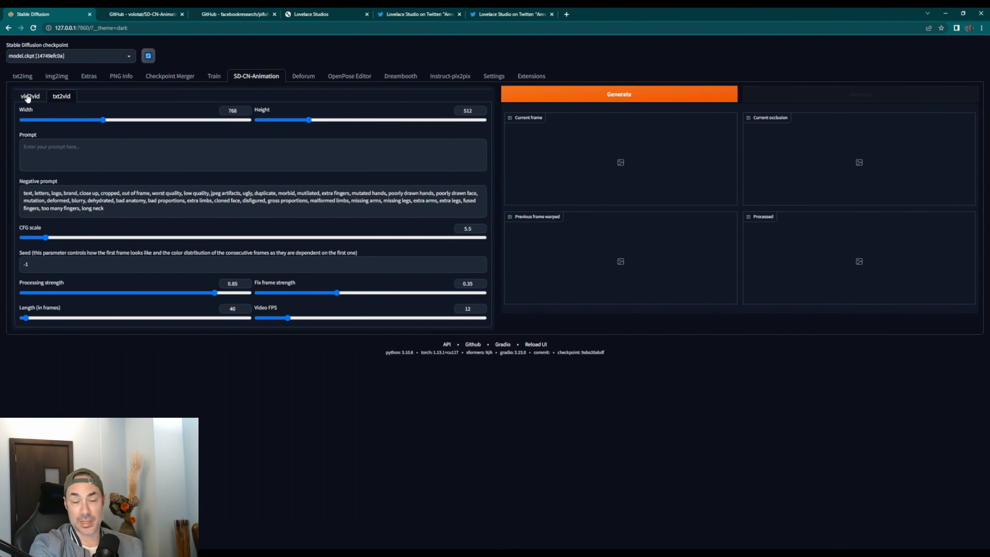
{"action": "left_click", "coordinate": [29, 96]}
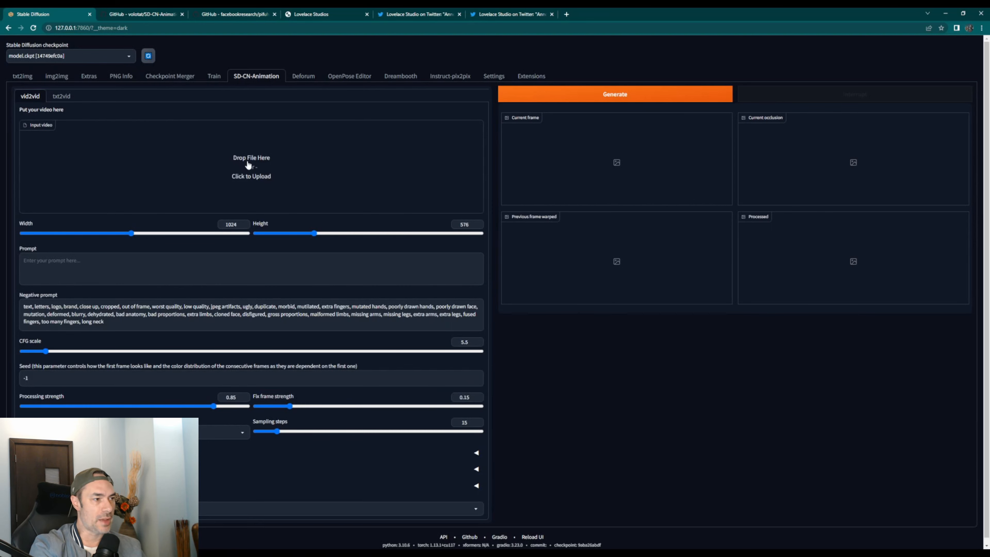
Step: Set the vid2vid output size to width 512 and height 384
{"action": "left_click_drag", "start_coordinate": [131, 233], "coordinate": [104, 233]}
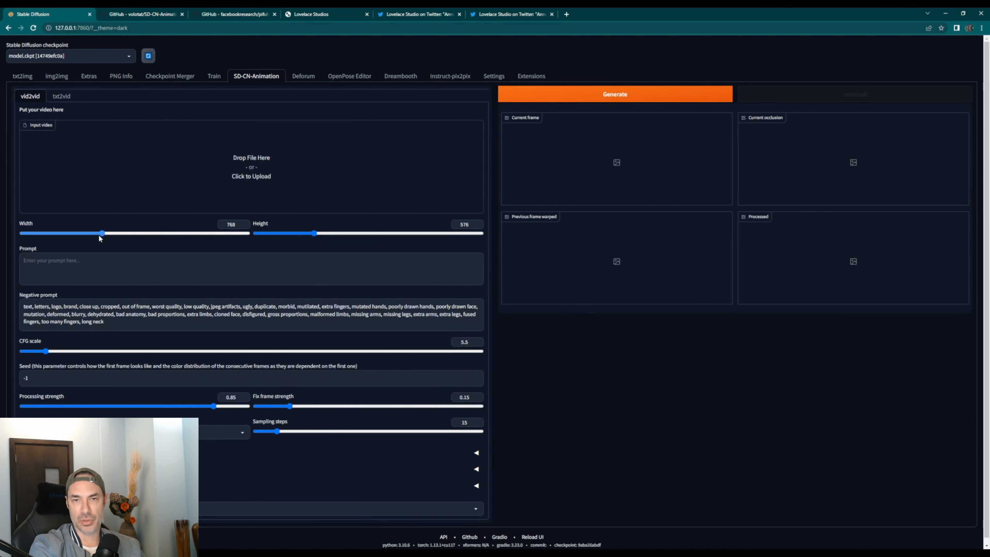
{"action": "left_click_drag", "start_coordinate": [103, 233], "coordinate": [73, 233]}
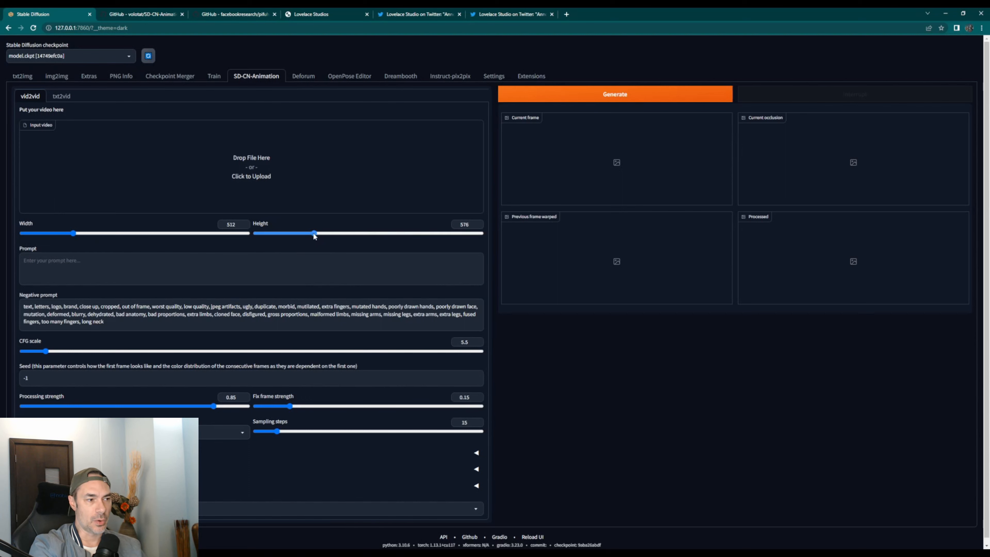
{"action": "left_click_drag", "start_coordinate": [314, 233], "coordinate": [291, 233]}
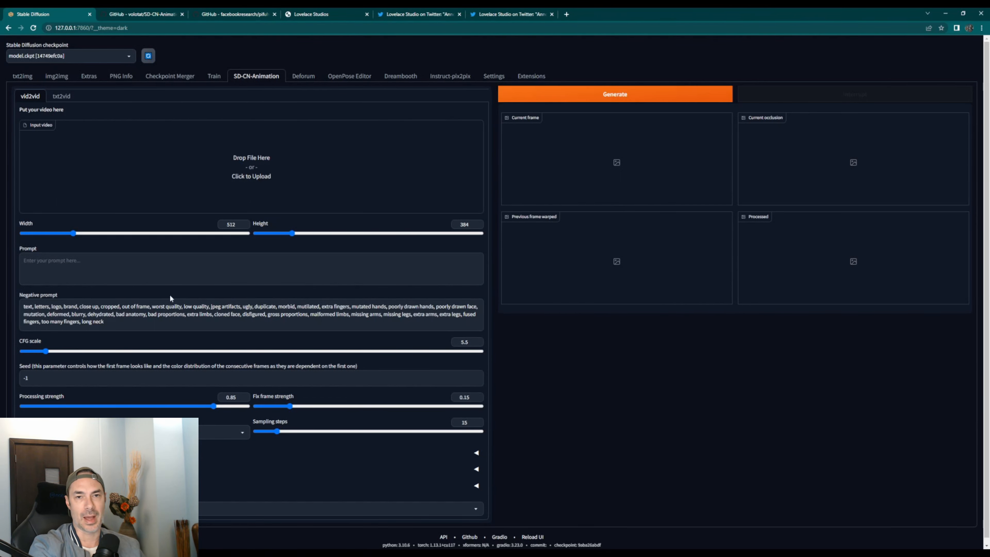
Step: Enter the vid2vid prompt 'Alien dancing in a room'
{"action": "left_click", "coordinate": [155, 267]}
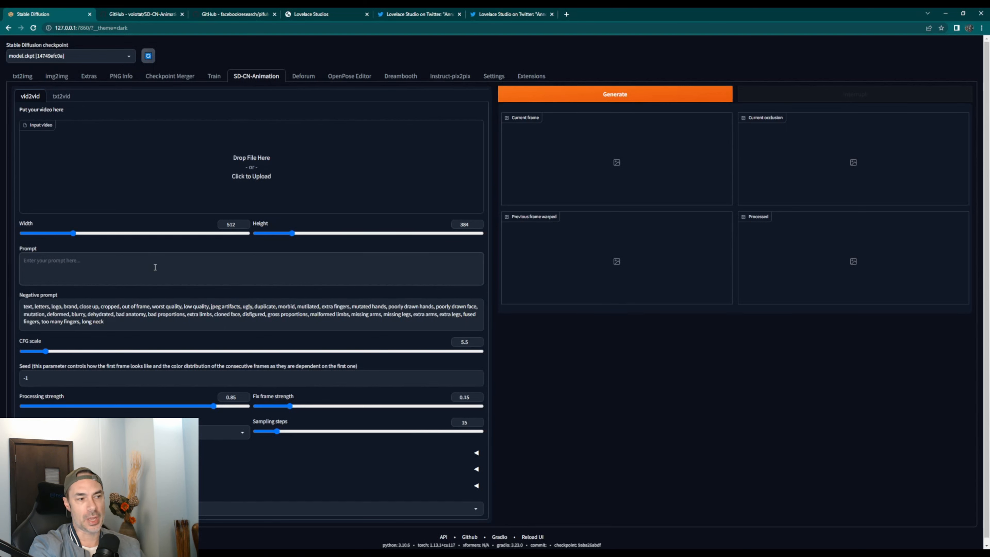
{"action": "type", "text": "Alien"}
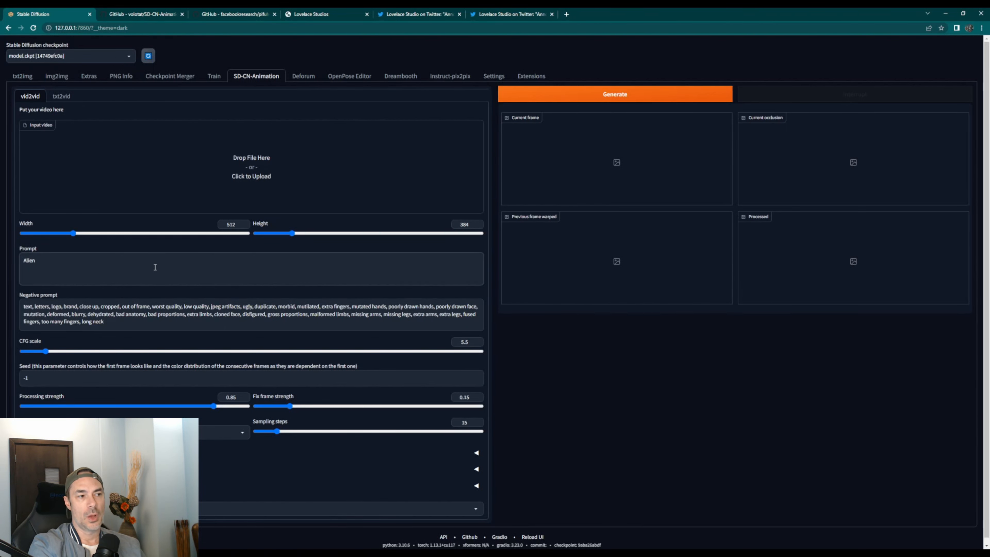
{"action": "type", "text": "c"}
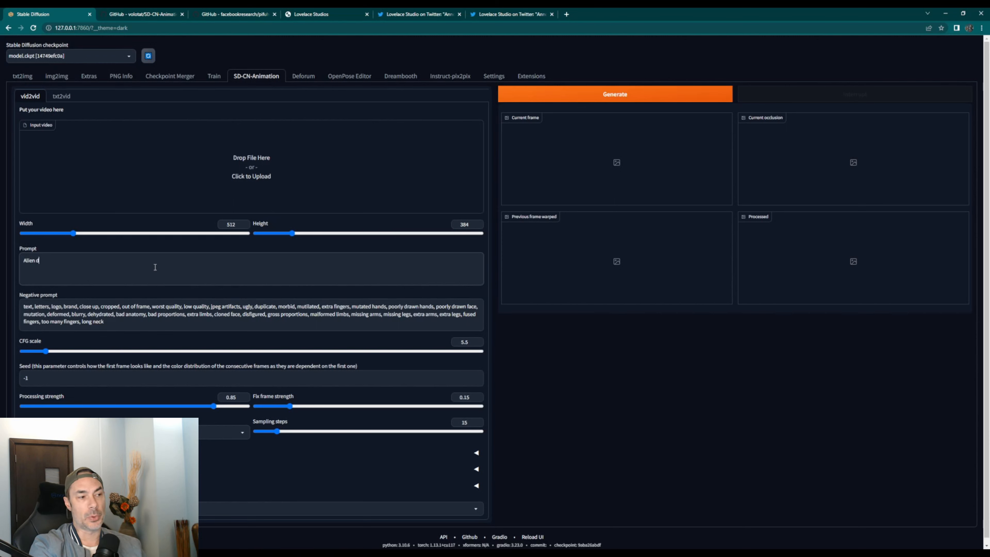
{"action": "type", "text": "dancing"}
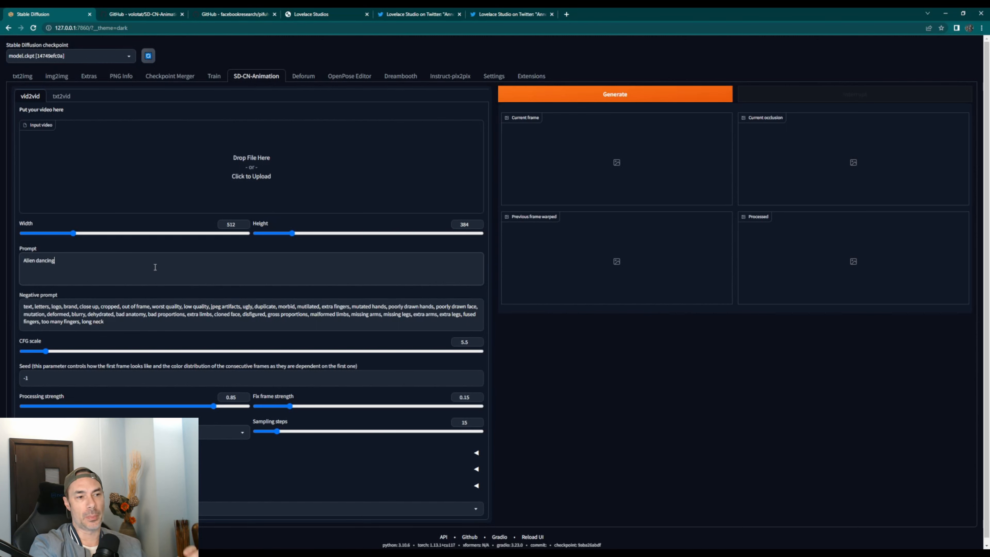
{"action": "type", "text": "in a room"}
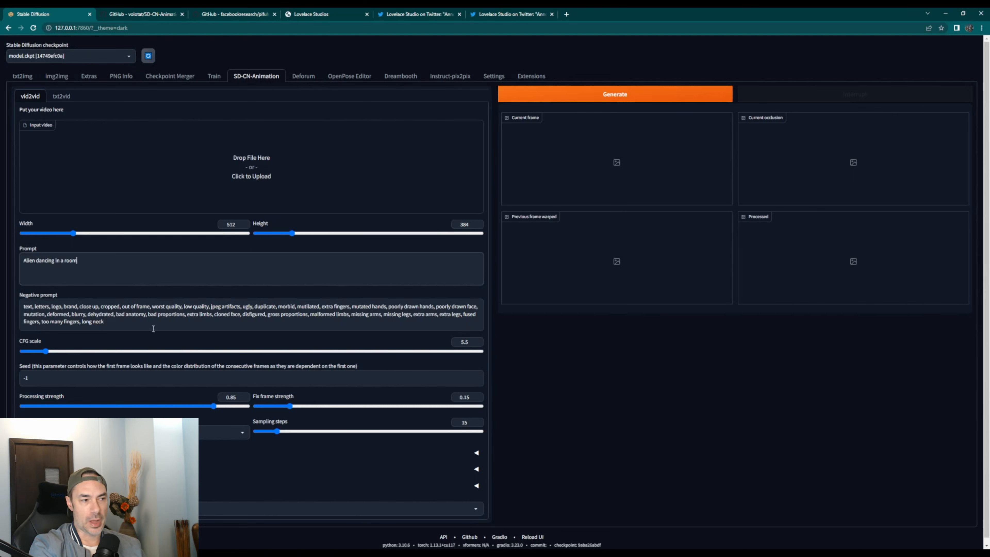
{"action": "mouse_move", "coordinate": [193, 393]}
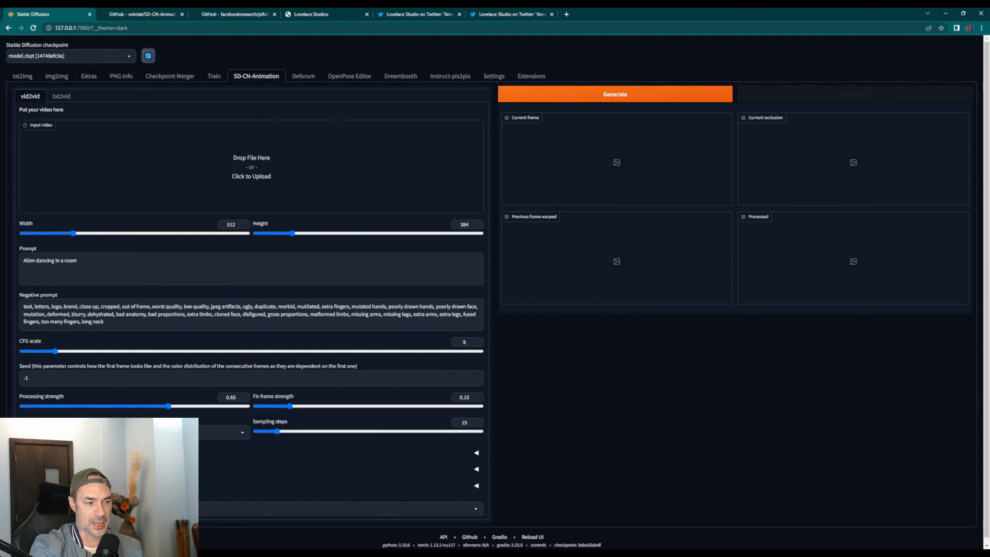
{"action": "scroll", "scroll_direction": "down", "scroll_amount": 3}
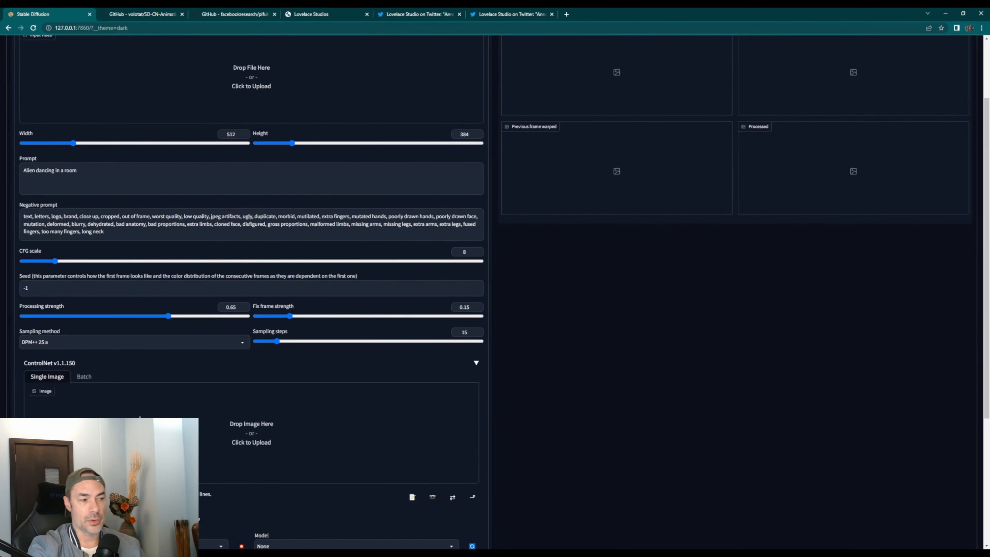
{"action": "scroll", "scroll_direction": "down", "scroll_amount": 3}
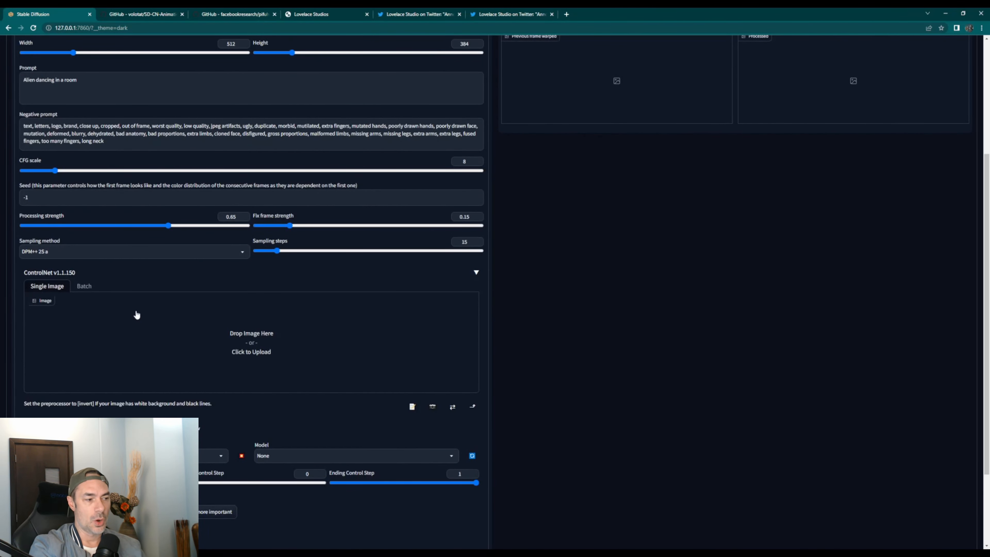
{"action": "mouse_move", "coordinate": [178, 315]}
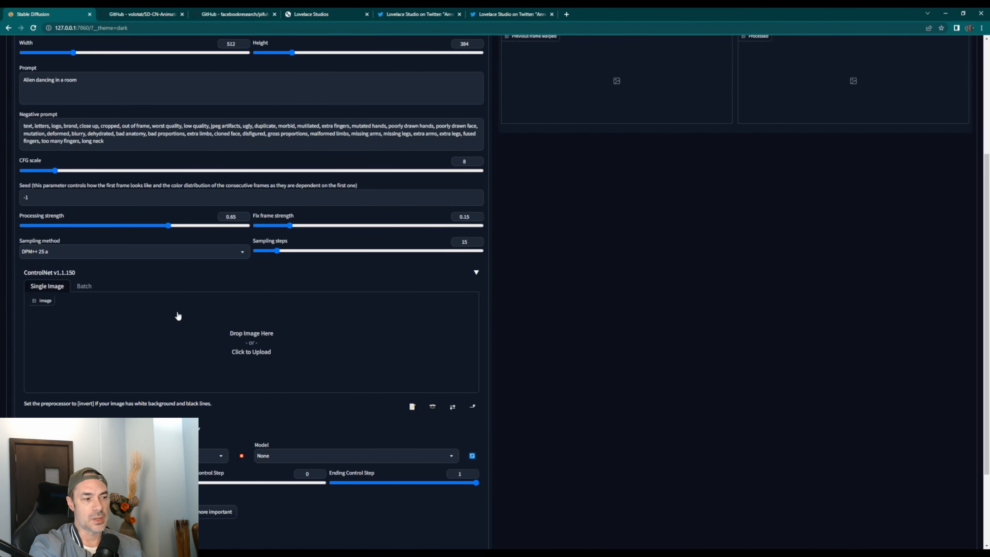
{"action": "scroll", "scroll_direction": "down", "scroll_amount": 3}
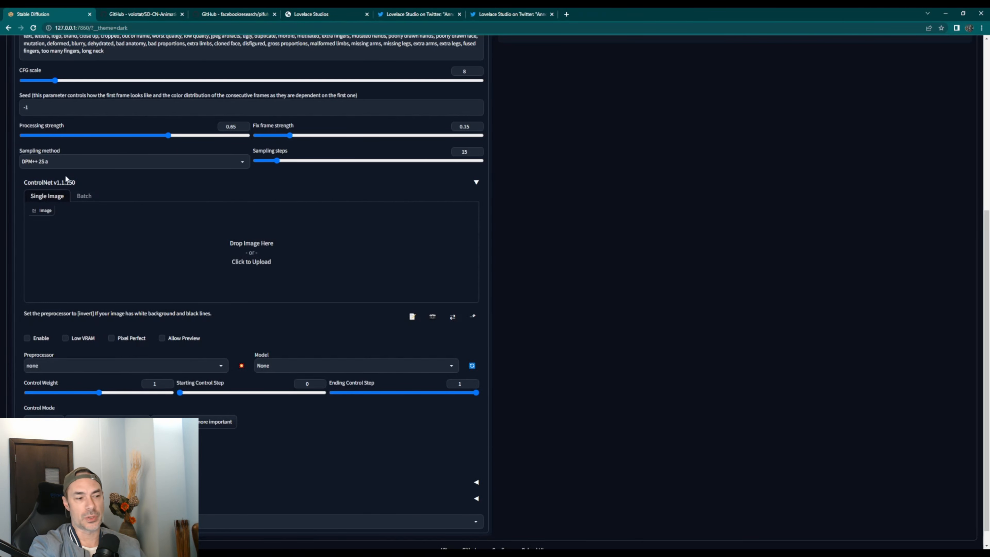
{"action": "scroll", "scroll_direction": "up", "scroll_amount": 3}
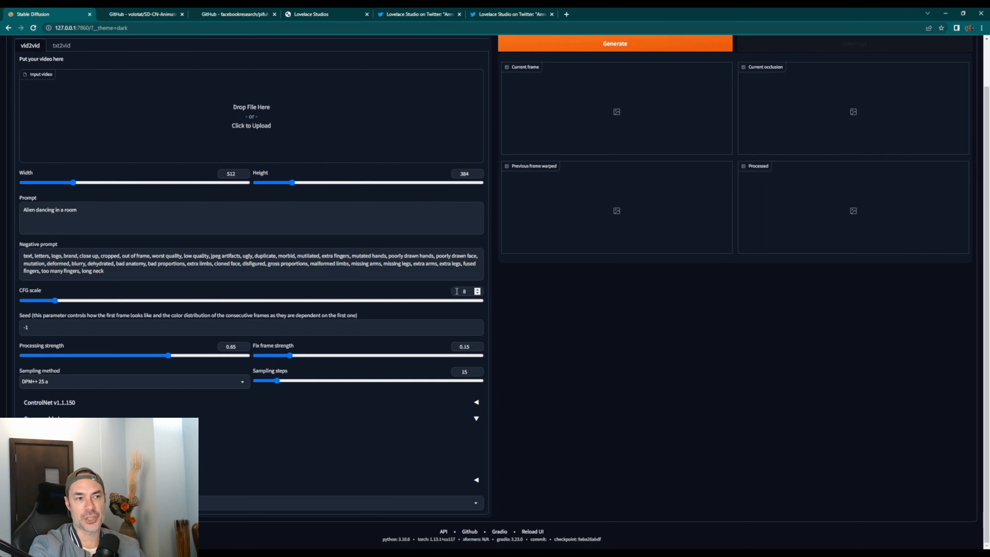
{"action": "scroll", "scroll_direction": "up", "scroll_amount": 3}
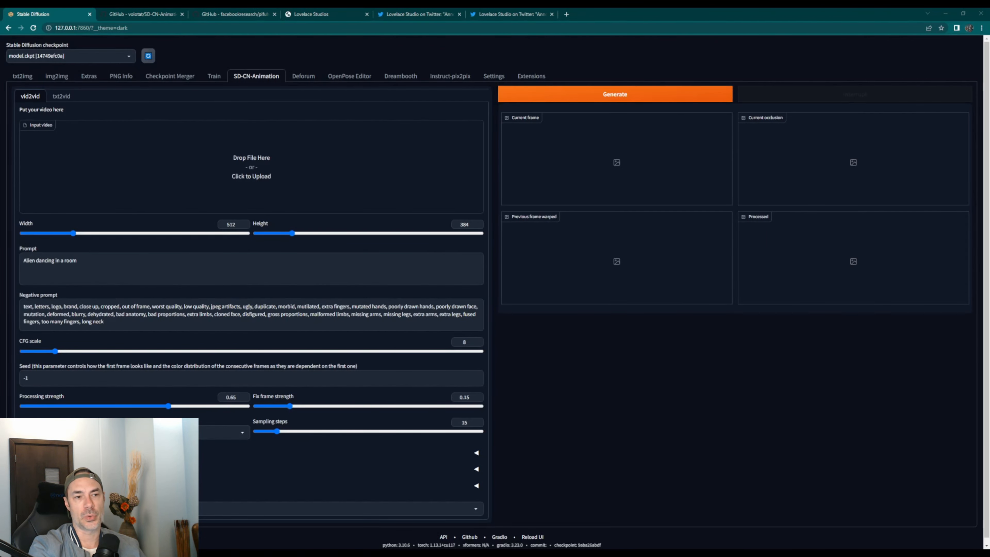
{"action": "mouse_move", "coordinate": [594, 172]}
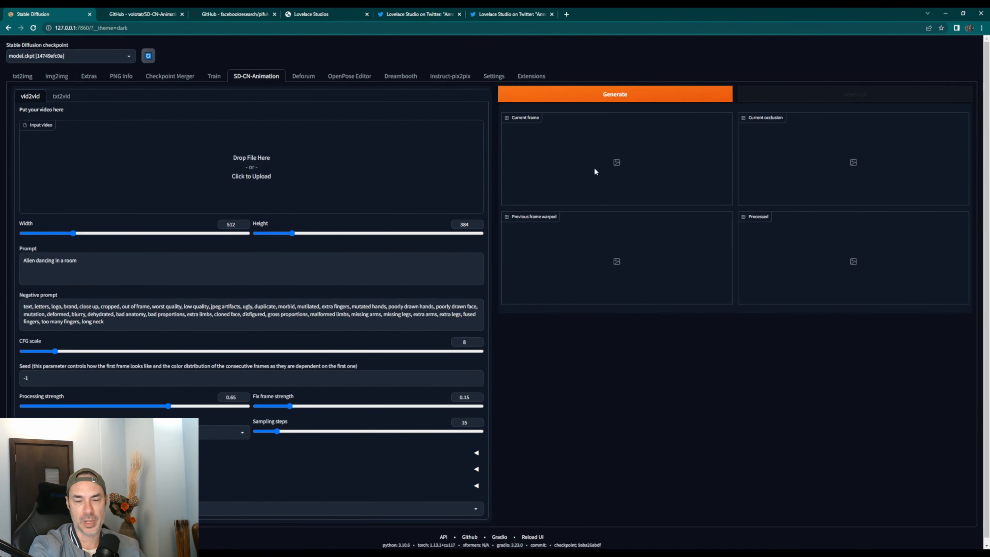
{"action": "mouse_move", "coordinate": [681, 166]}
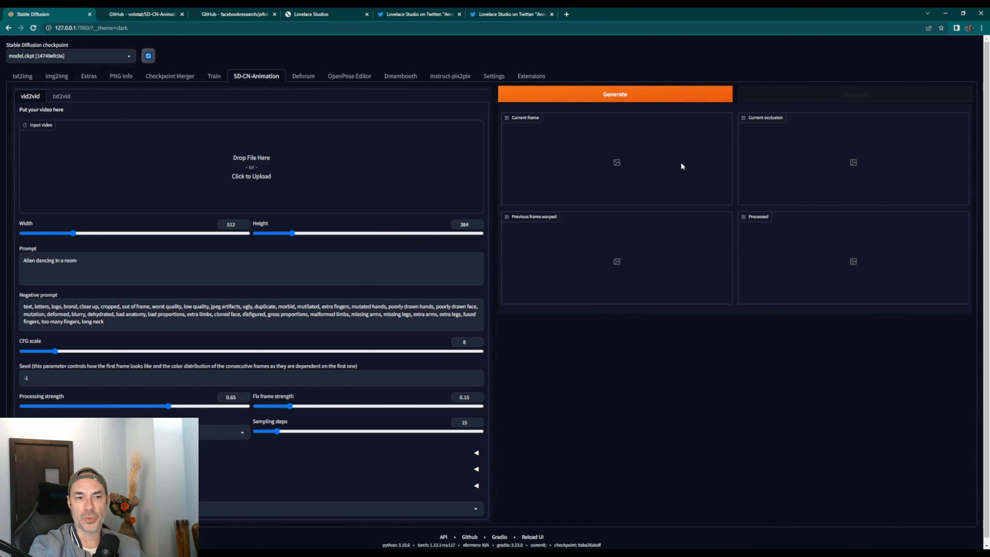
{"action": "mouse_move", "coordinate": [757, 253]}
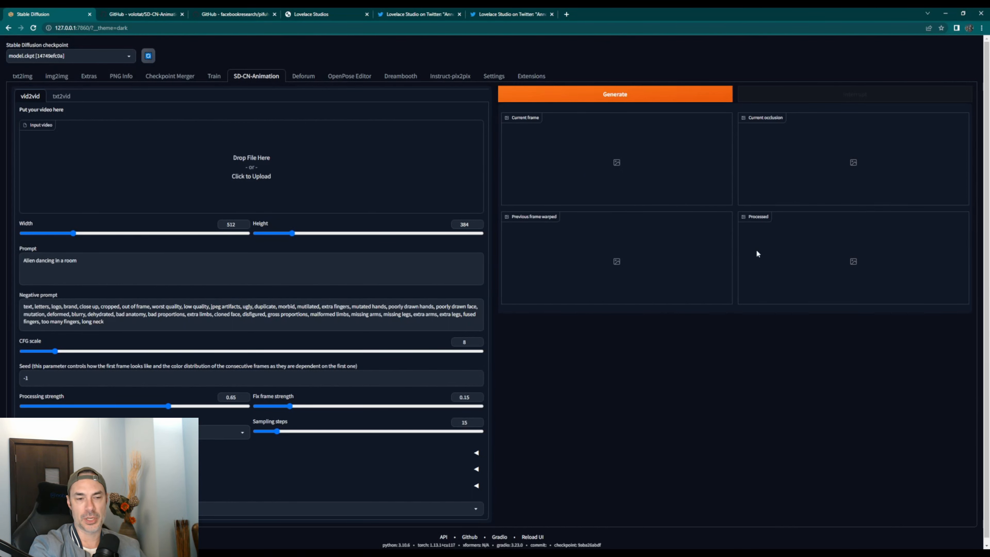
{"action": "mouse_move", "coordinate": [686, 158]}
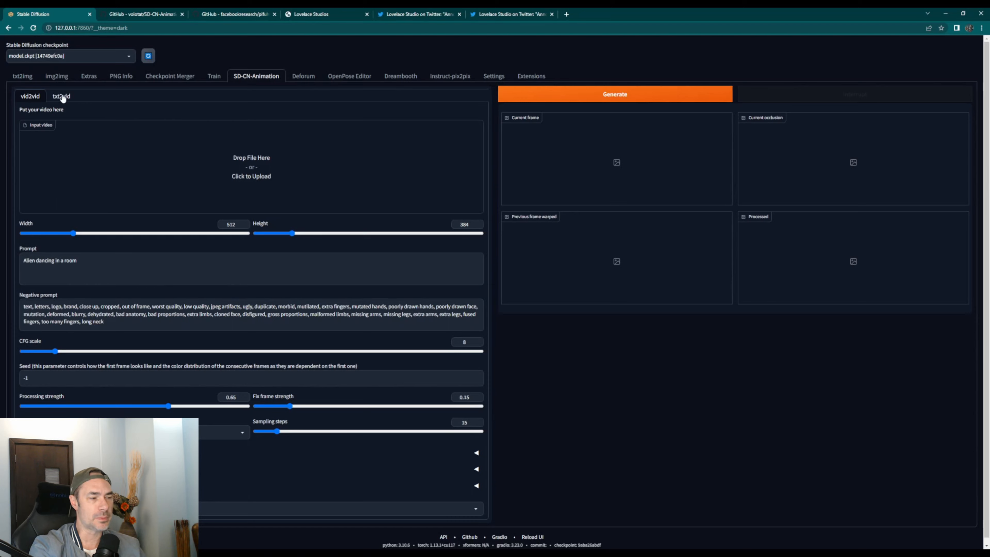
Step: Switch to txt2vid and set the video size to width 512 and height 768
{"action": "left_click", "coordinate": [61, 95]}
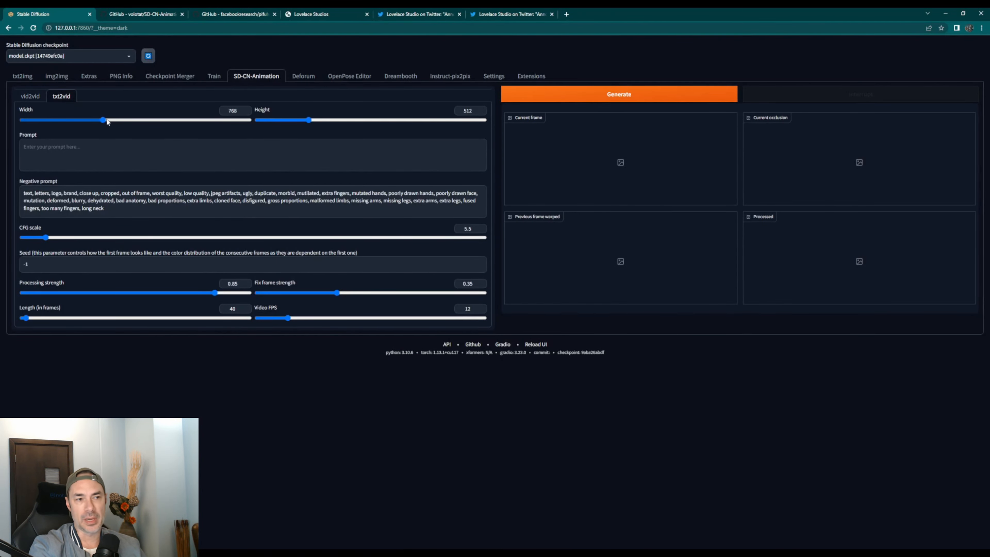
{"action": "left_click_drag", "start_coordinate": [104, 120], "coordinate": [87, 120]}
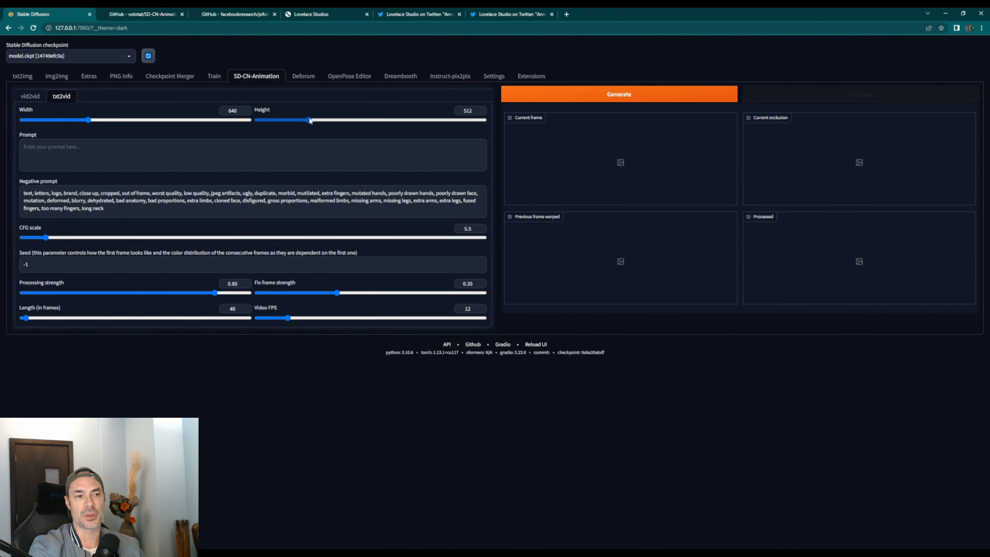
{"action": "left_click_drag", "start_coordinate": [308, 120], "coordinate": [331, 121]}
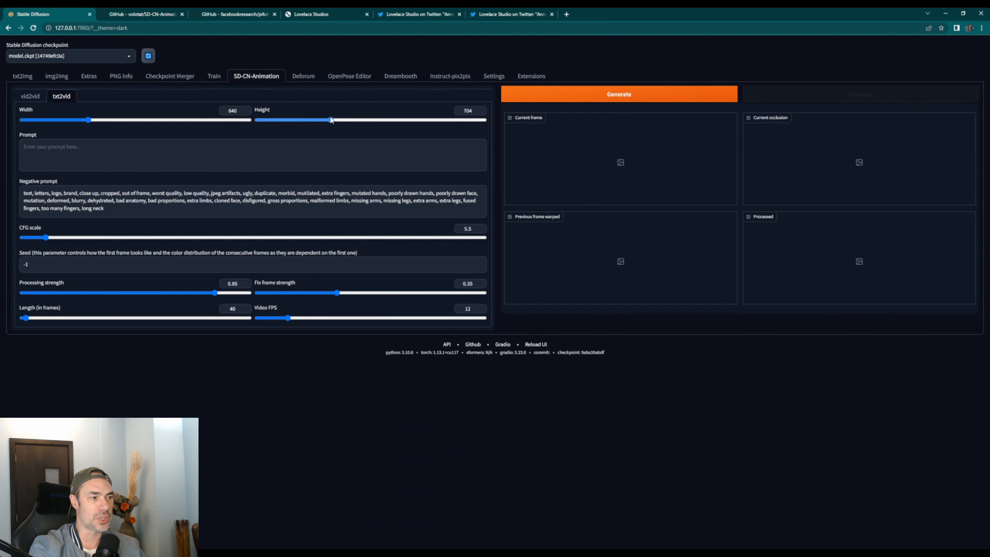
{"action": "left_click_drag", "start_coordinate": [332, 120], "coordinate": [338, 120]}
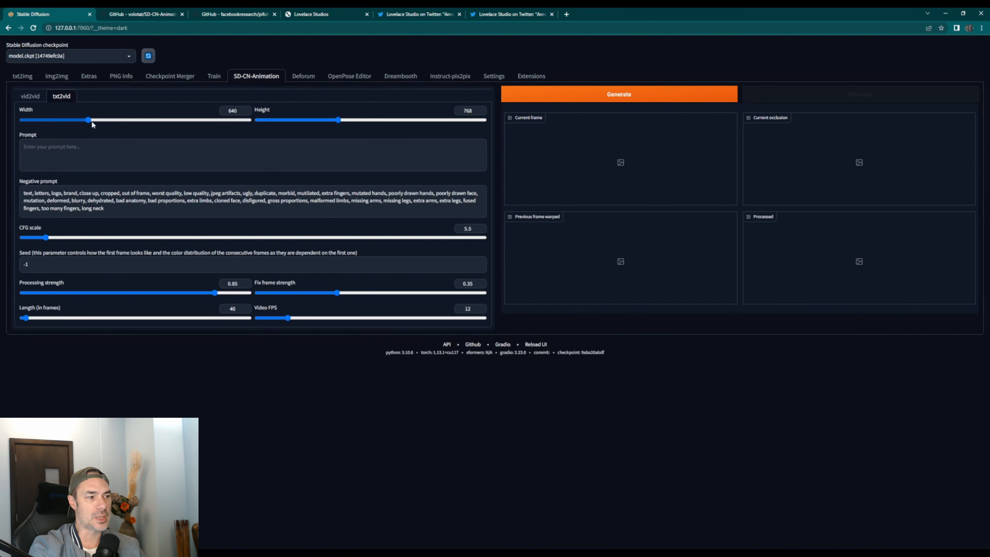
{"action": "left_click_drag", "start_coordinate": [87, 120], "coordinate": [74, 121]}
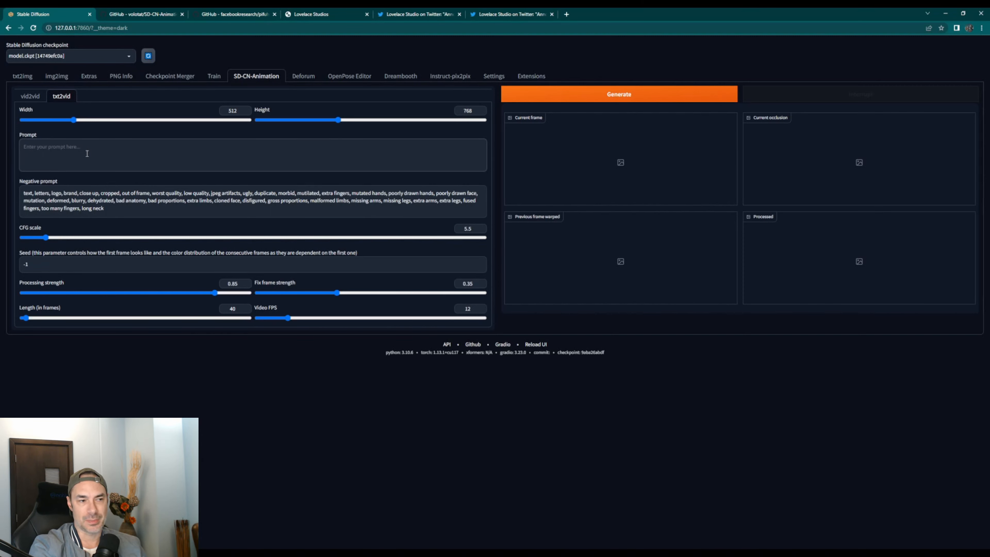
Step: Enter the prompt 'Basketball player shooting a ball at the hoop'
{"action": "type", "text": "Basketball player shooting a"}
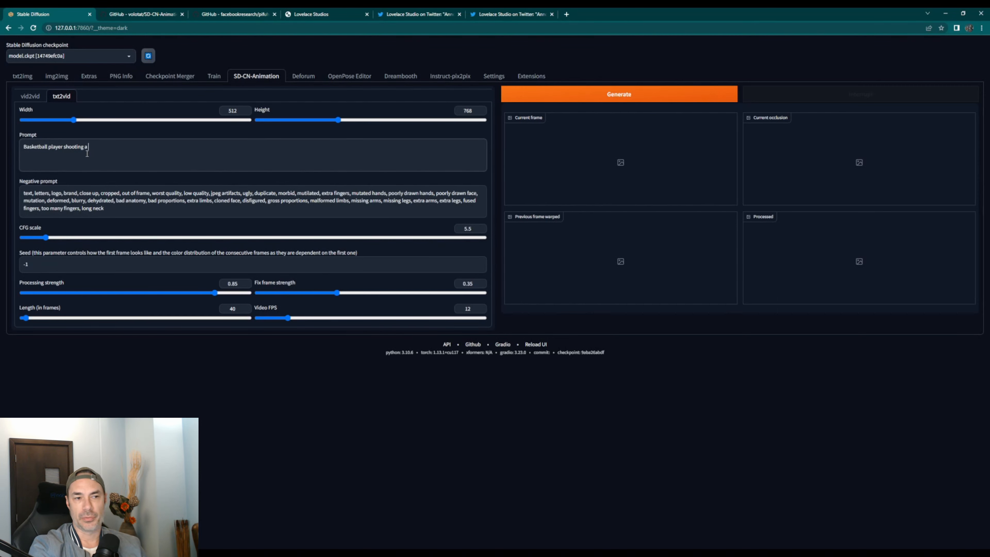
{"action": "type", "text": "ball"}
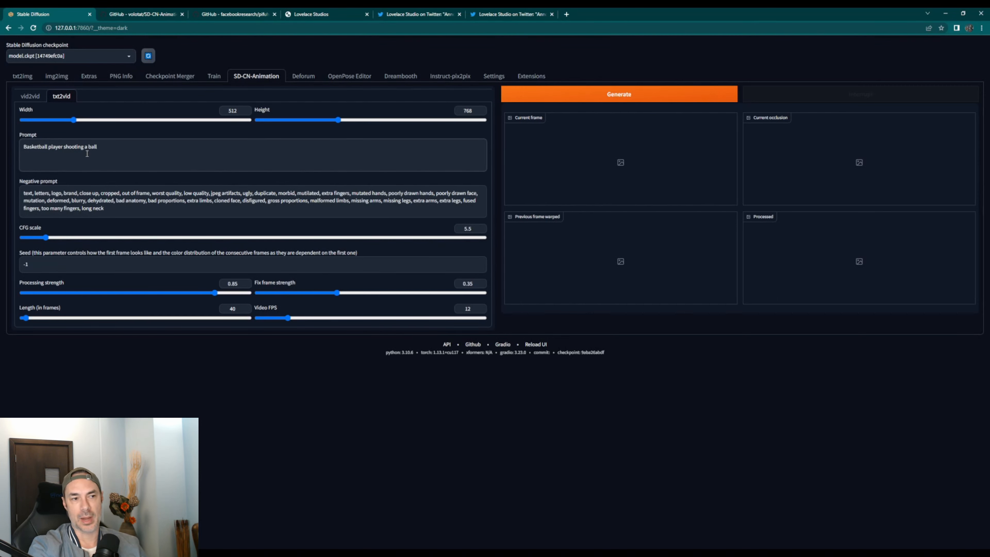
{"action": "type", "text": "at the hoop"}
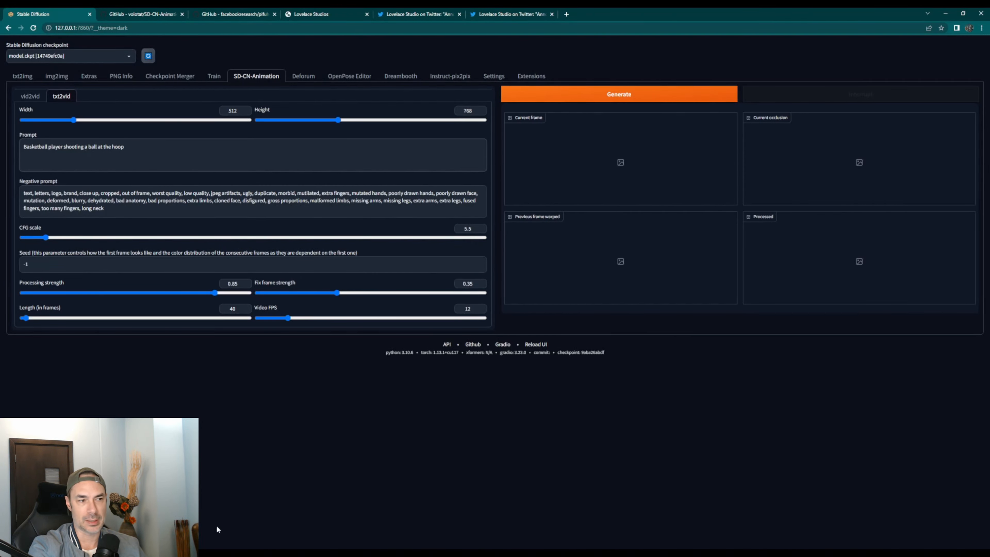
Step: Browse the SD-CN-Animation readme's Video to Video and Text to Video example clips
{"action": "left_click", "coordinate": [142, 14]}
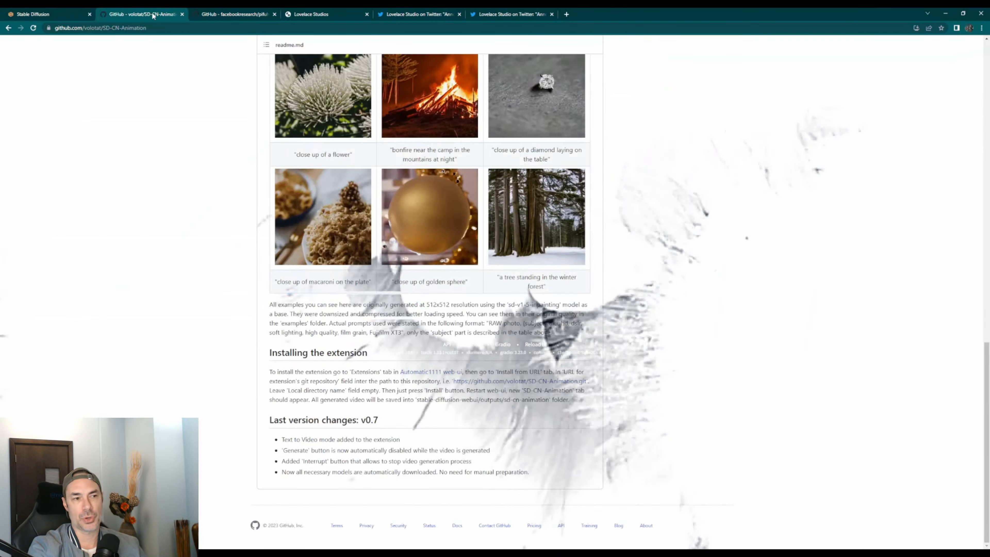
{"action": "scroll", "scroll_direction": "up", "scroll_amount": 3}
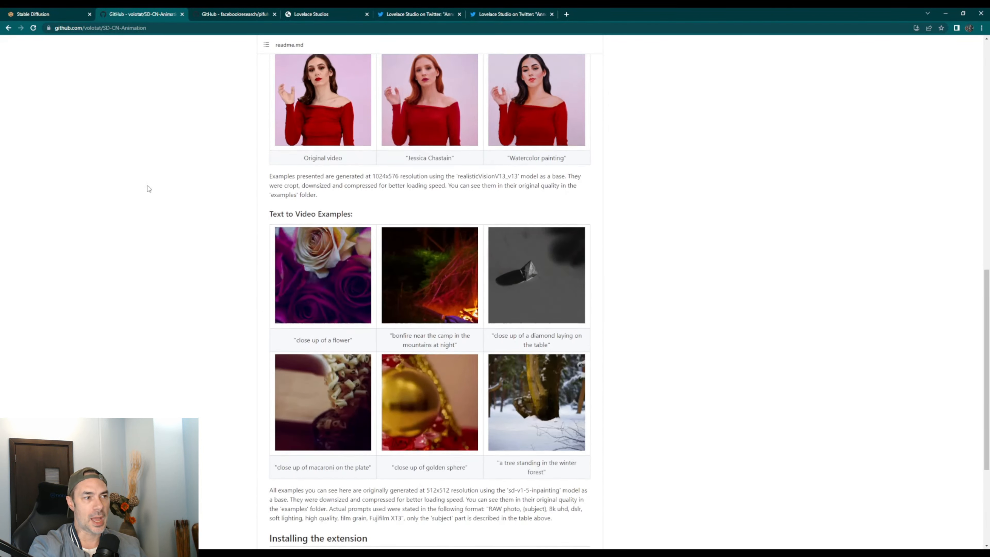
{"action": "scroll", "scroll_direction": "up", "scroll_amount": 3}
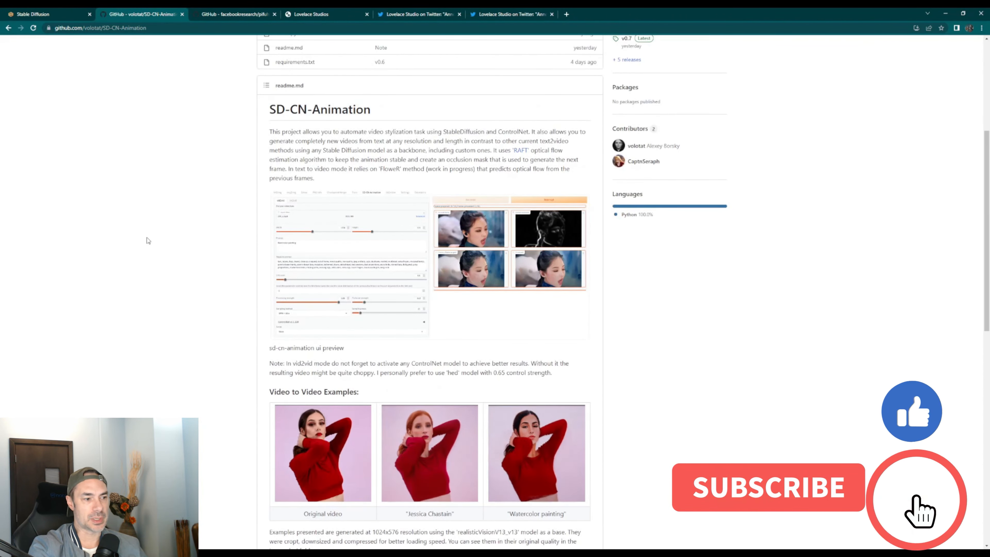
{"action": "scroll", "scroll_direction": "down", "scroll_amount": 3}
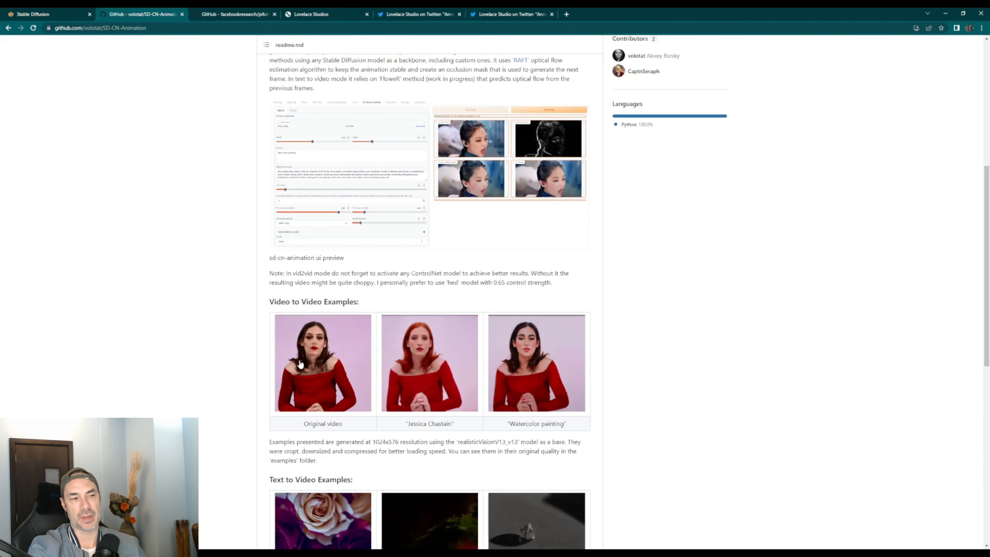
{"action": "mouse_move", "coordinate": [186, 314]}
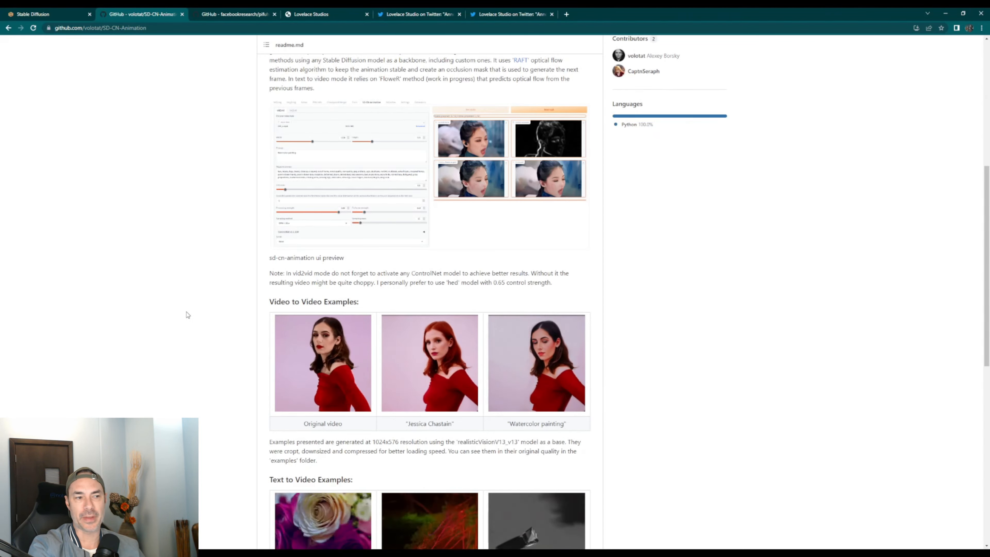
{"action": "scroll", "scroll_direction": "down", "scroll_amount": 3}
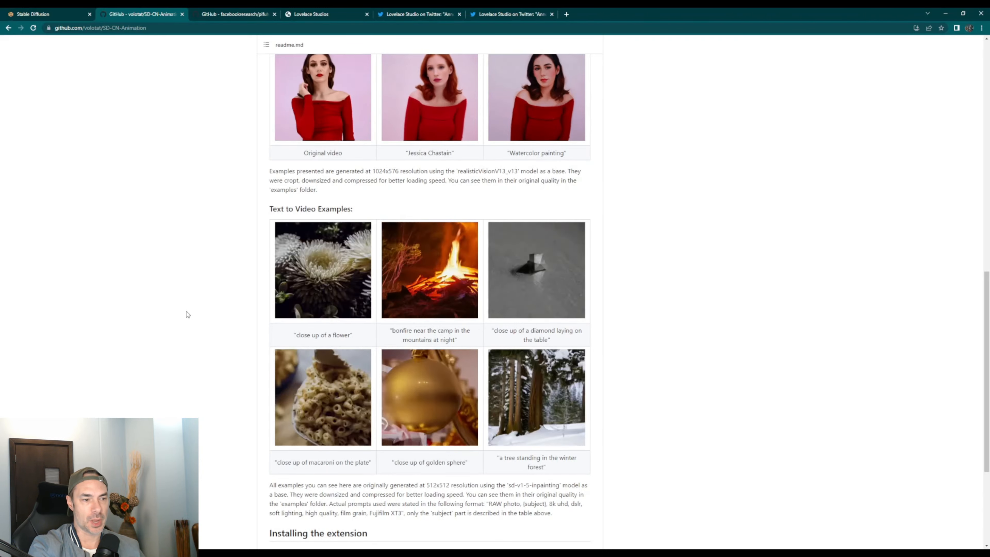
{"action": "scroll", "scroll_direction": "down", "scroll_amount": 3}
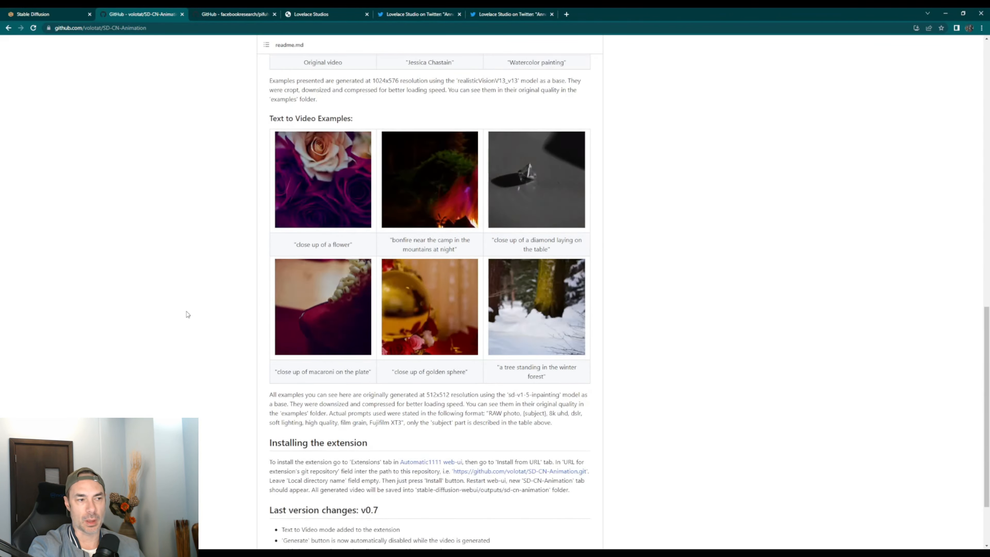
{"action": "scroll", "scroll_direction": "up", "scroll_amount": 3}
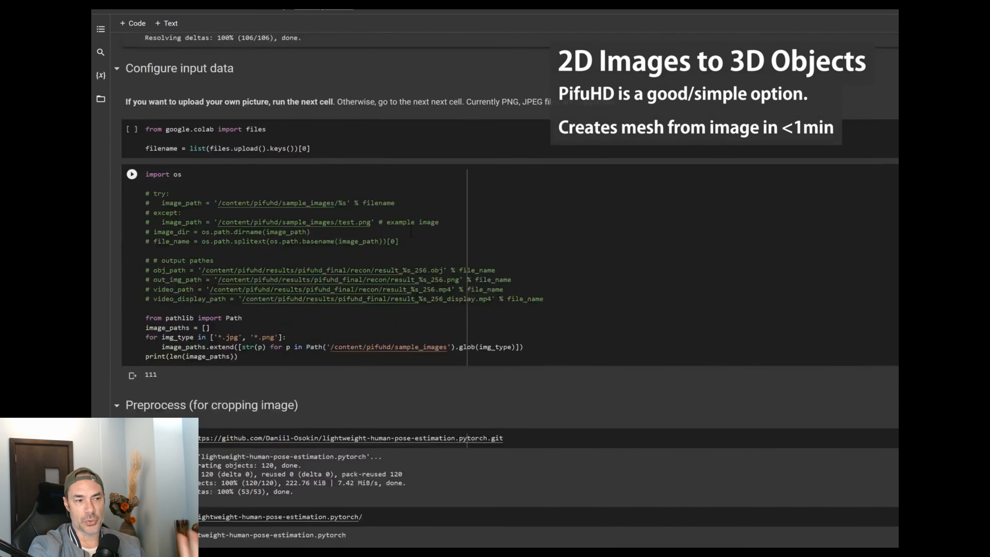
Step: Scroll the facebookresearch PIFuHD repository page into its readme
{"action": "scroll", "scroll_direction": "down", "scroll_amount": 3}
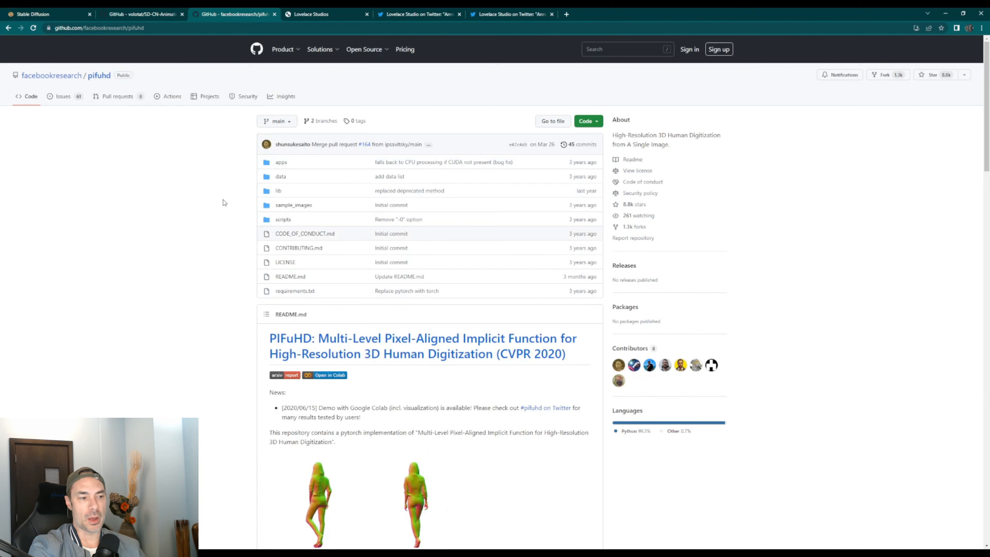
Step: Scroll the PIFuHD README through its sample renders, Colab demo and Requirements
{"action": "scroll", "scroll_direction": "down", "scroll_amount": 3}
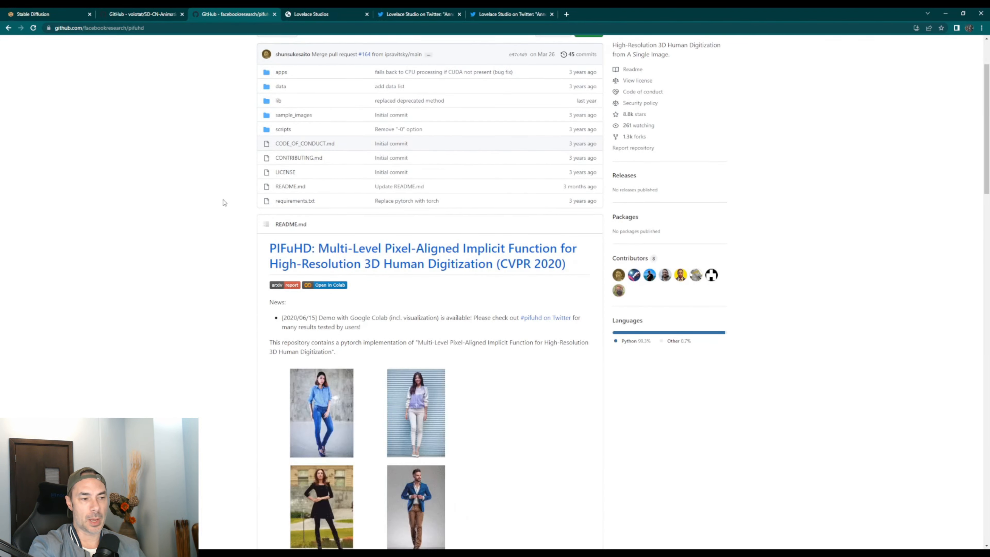
{"action": "scroll", "scroll_direction": "down", "scroll_amount": 3}
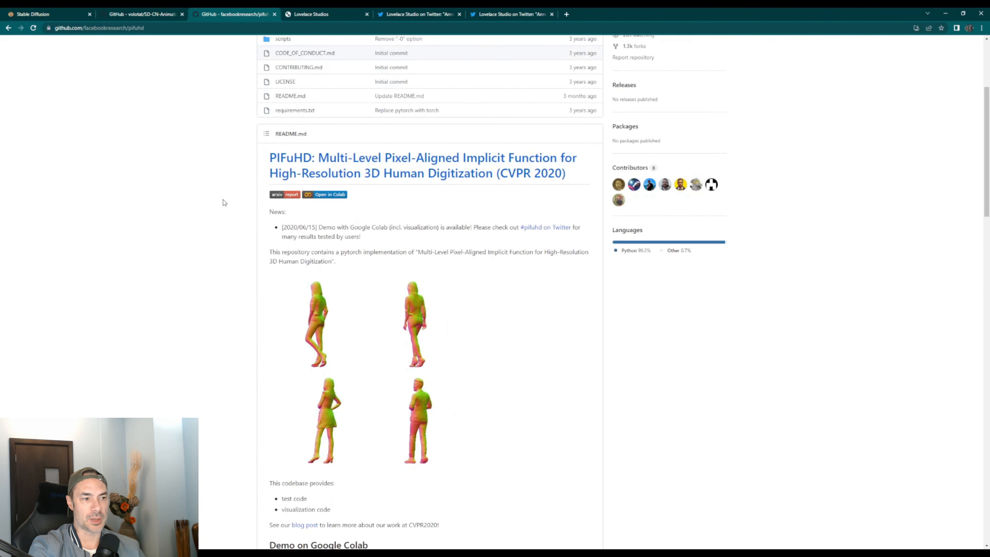
{"action": "scroll", "scroll_direction": "down", "scroll_amount": 3}
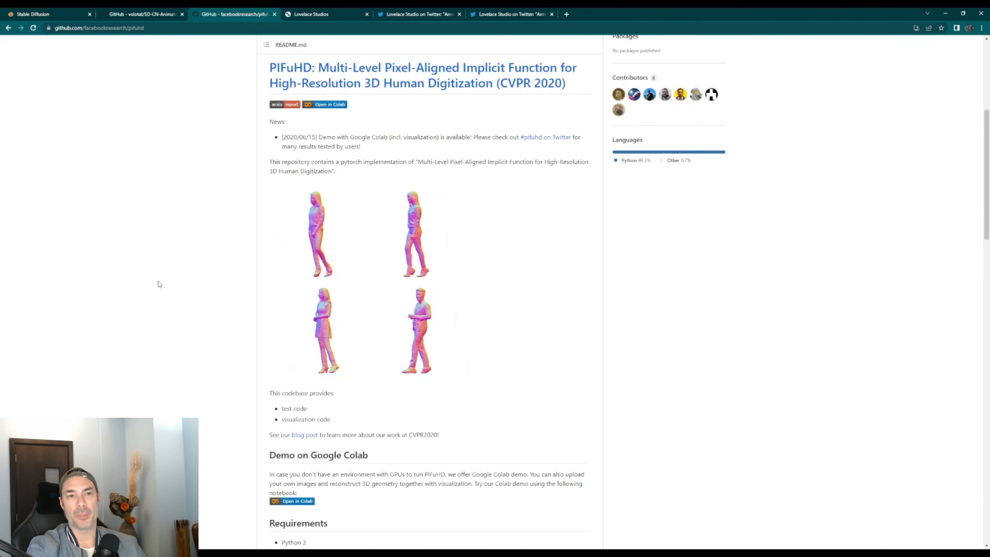
{"action": "scroll", "scroll_direction": "up", "scroll_amount": 3}
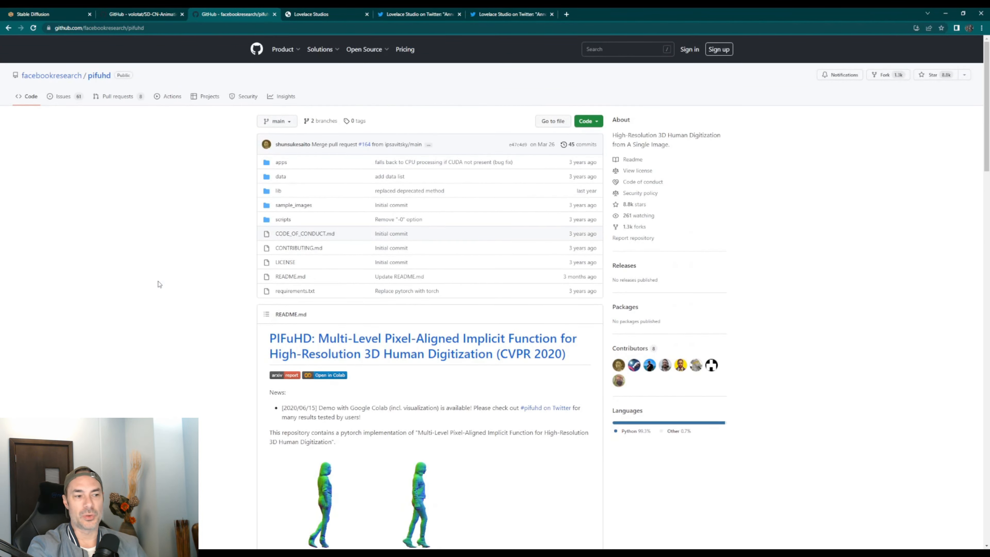
{"action": "scroll", "scroll_direction": "down", "scroll_amount": 3}
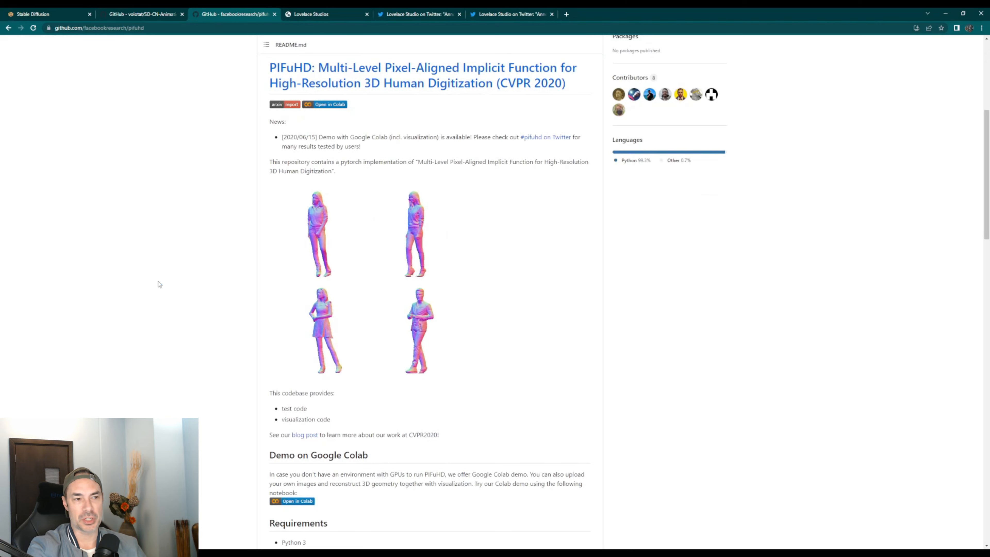
{"action": "scroll", "scroll_direction": "down", "scroll_amount": 3}
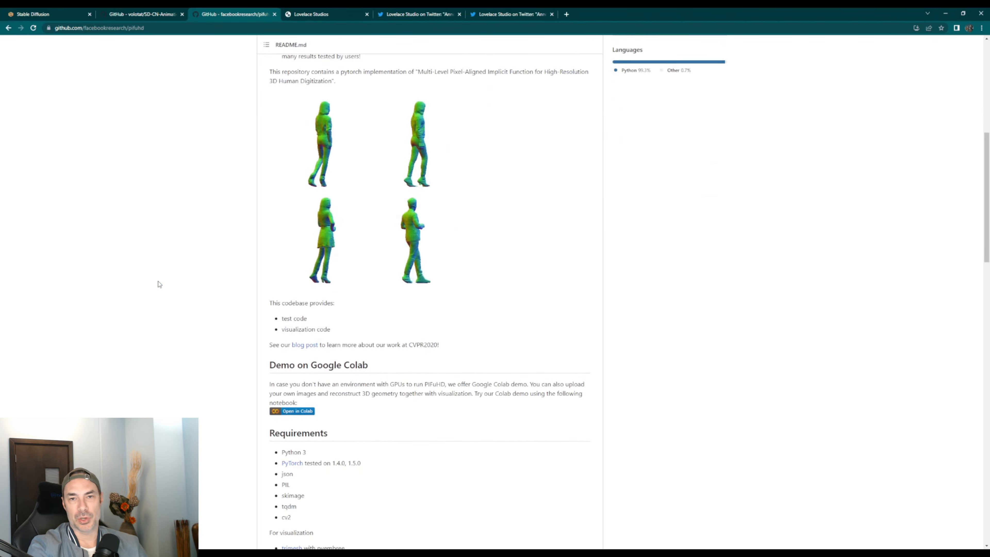
{"action": "scroll", "scroll_direction": "down", "scroll_amount": 3}
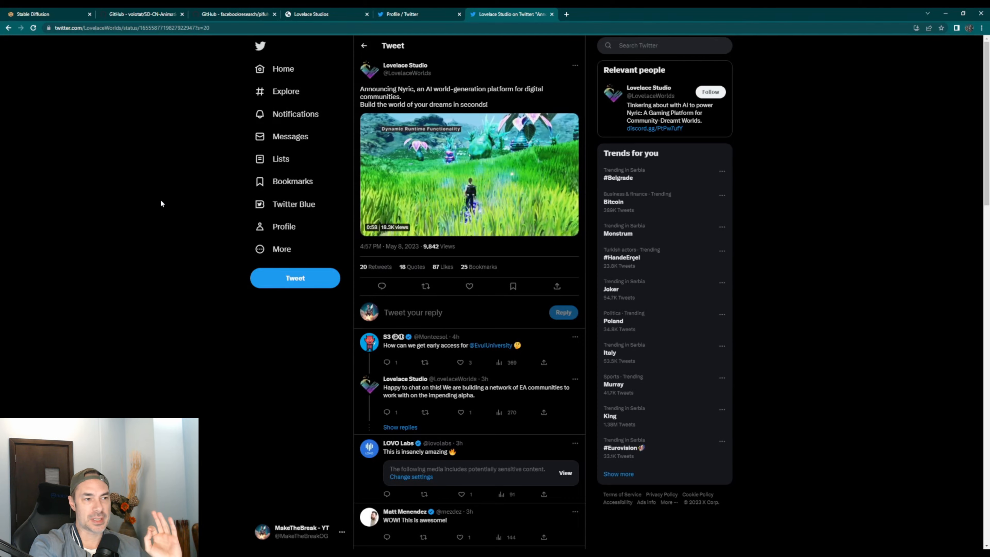
Step: Bring the Lovelace Studio Nyric tweet's video into view and watch it full screen
{"action": "scroll", "scroll_direction": "down", "scroll_amount": 3}
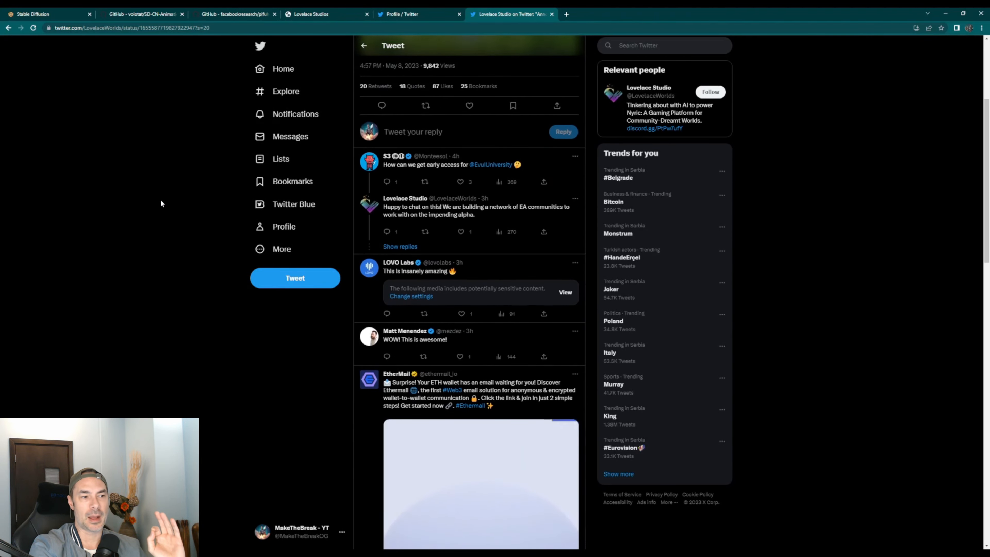
{"action": "scroll", "scroll_direction": "up", "scroll_amount": 3}
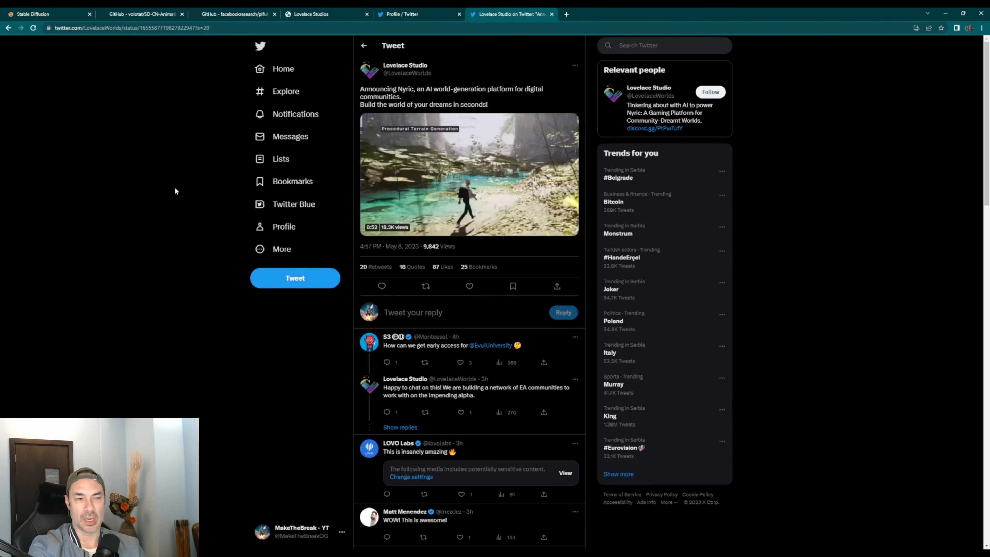
{"action": "scroll", "scroll_direction": "down", "scroll_amount": 3}
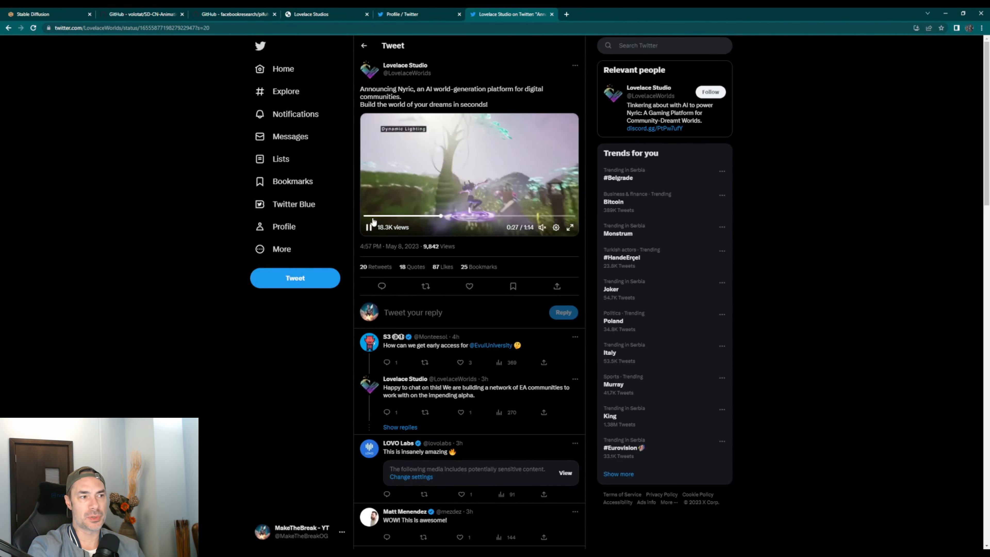
{"action": "scroll", "scroll_direction": "down", "scroll_amount": 3}
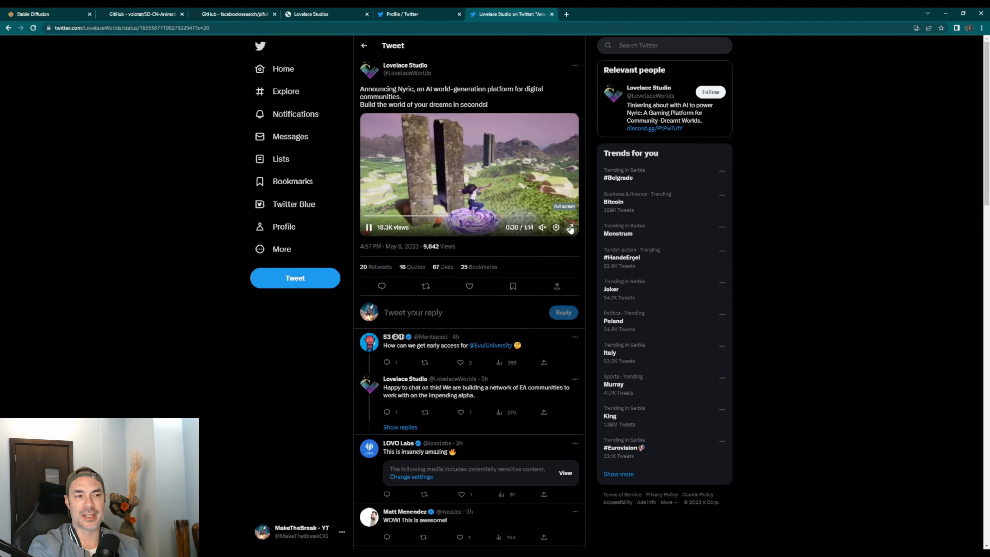
{"action": "left_click", "coordinate": [569, 227]}
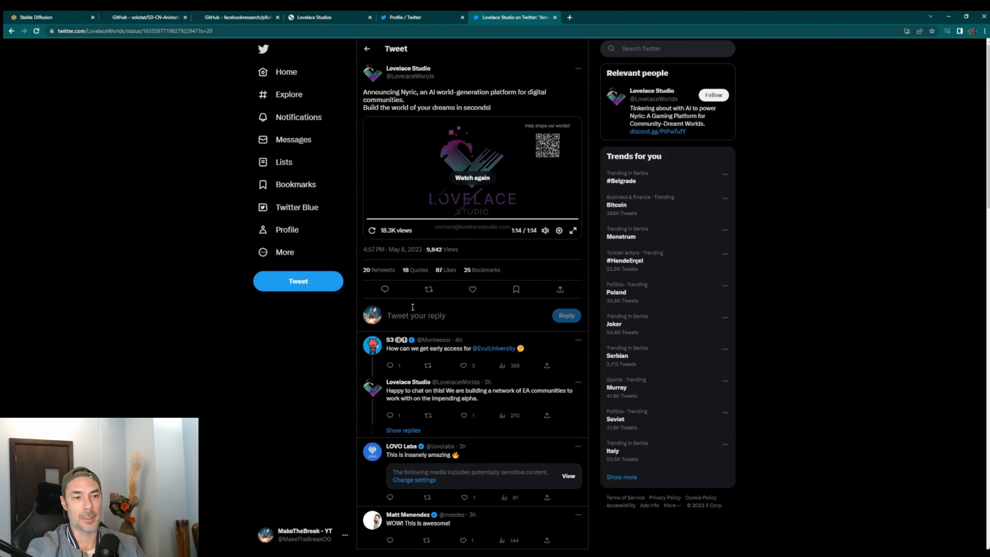
{"action": "mouse_move", "coordinate": [287, 229]}
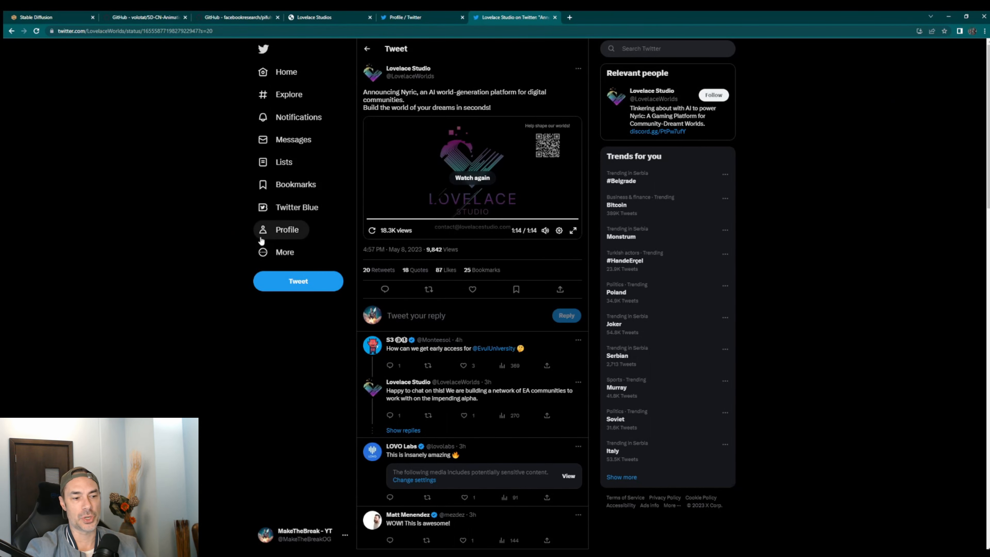
{"action": "left_click", "coordinate": [408, 68]}
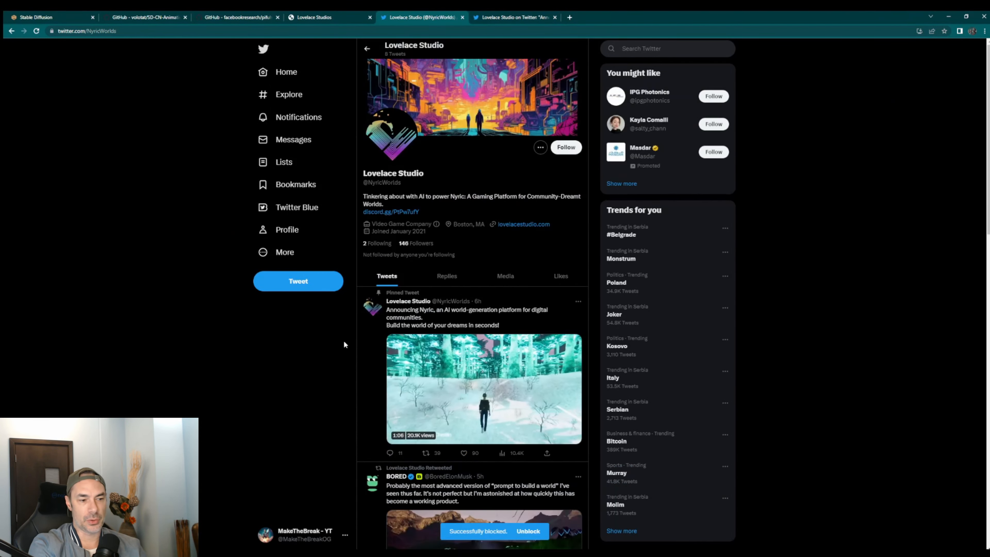
{"action": "mouse_move", "coordinate": [275, 349]}
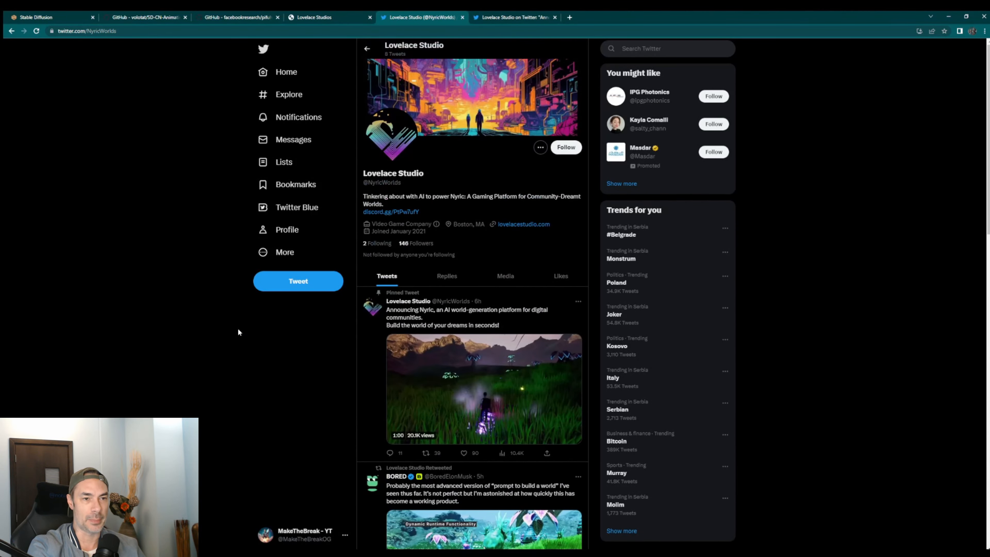
{"action": "scroll", "scroll_direction": "down", "scroll_amount": 3}
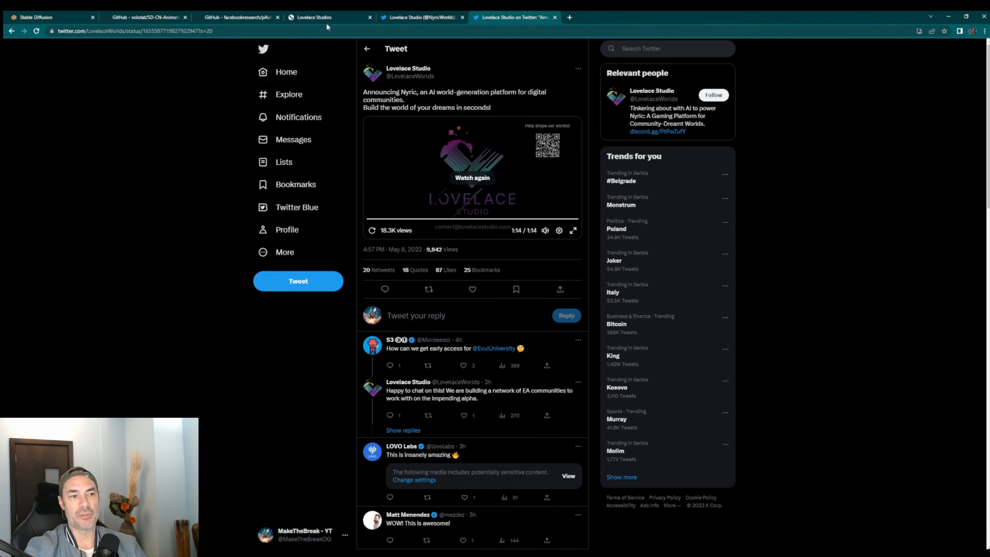
Step: Browse the Lovelace Studios homepage through platform, open worlds and team sections, back to top
{"action": "left_click", "coordinate": [328, 17]}
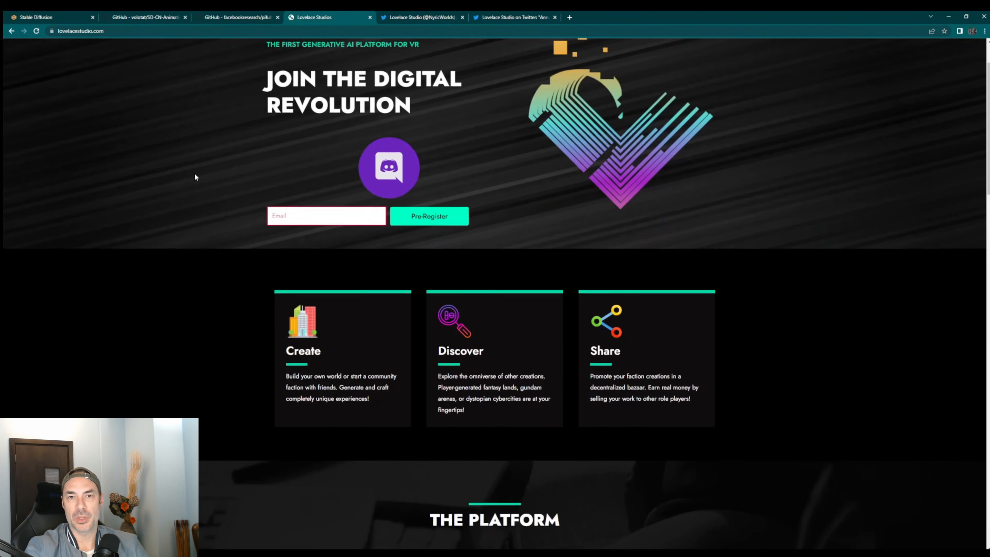
{"action": "scroll", "scroll_direction": "down", "scroll_amount": 3}
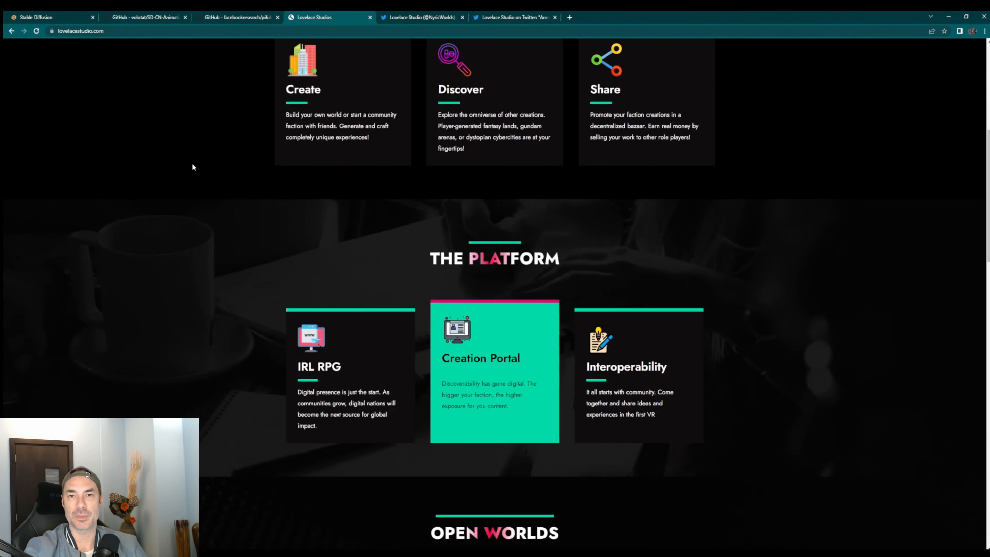
{"action": "scroll", "scroll_direction": "down", "scroll_amount": 3}
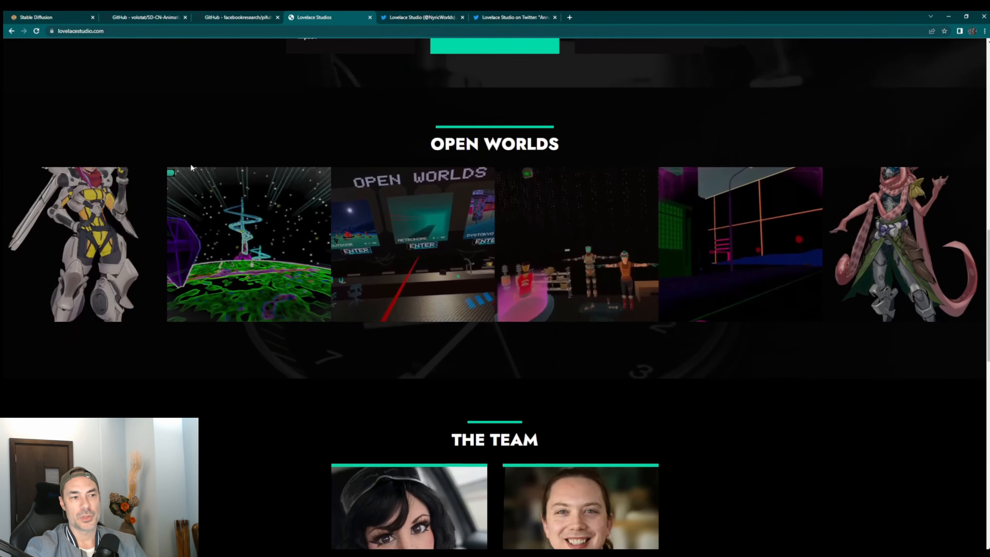
{"action": "scroll", "scroll_direction": "up", "scroll_amount": 3}
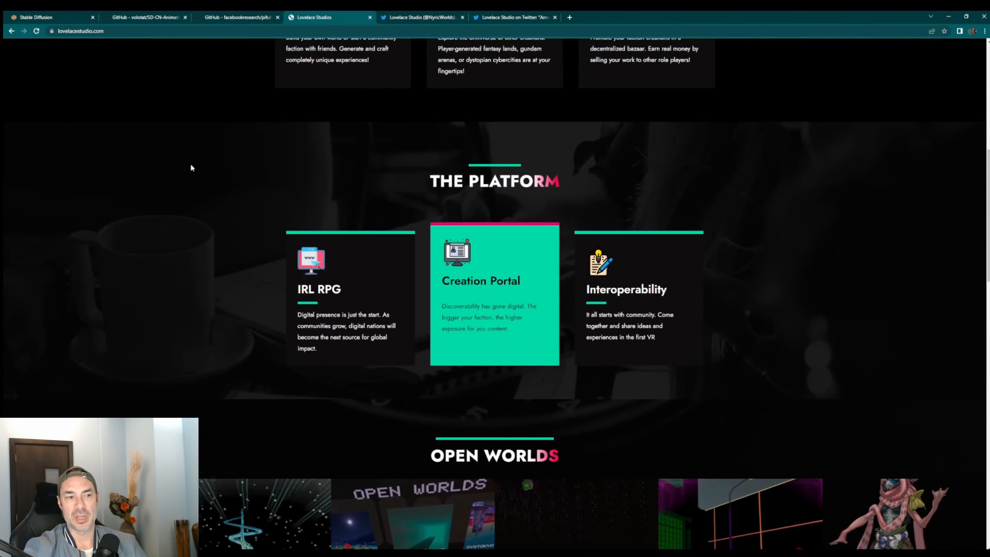
{"action": "scroll", "scroll_direction": "down", "scroll_amount": 3}
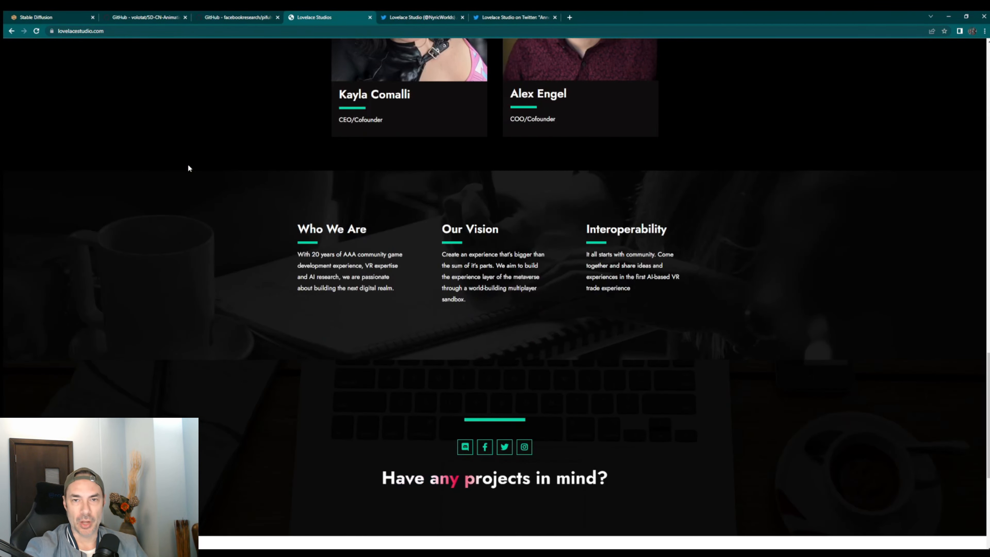
{"action": "scroll", "scroll_direction": "up", "scroll_amount": 3}
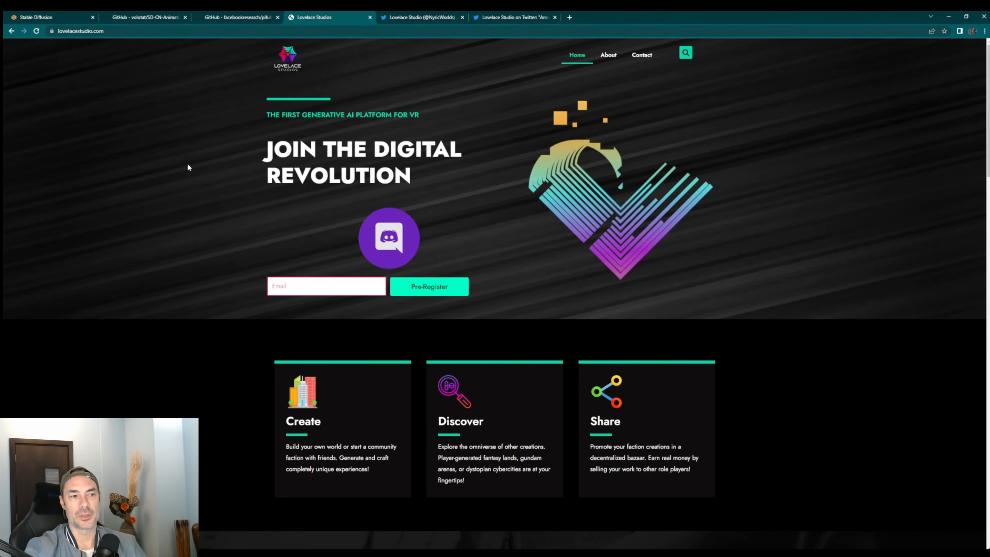
{"action": "left_click", "coordinate": [419, 17]}
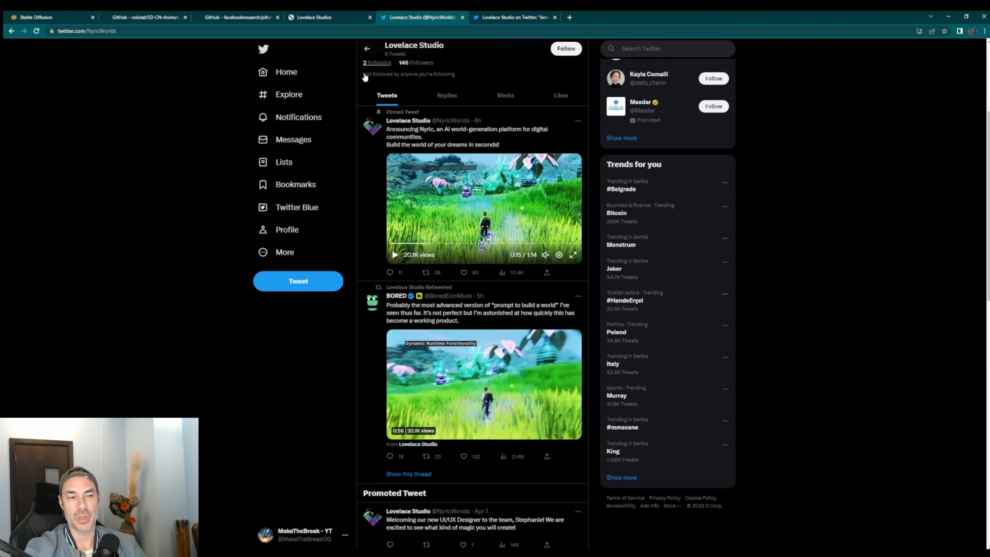
{"action": "scroll", "scroll_direction": "up", "scroll_amount": 3}
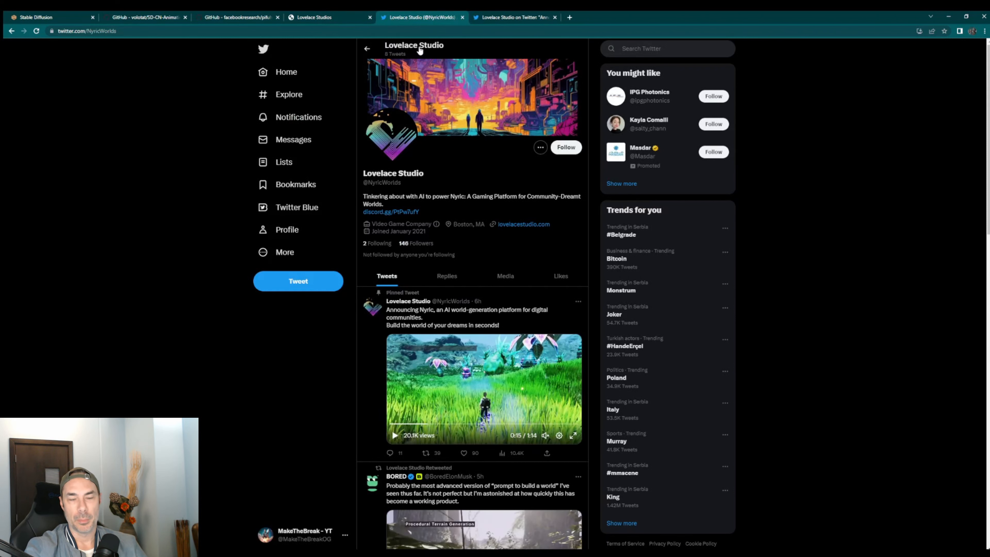
{"action": "mouse_move", "coordinate": [391, 184]}
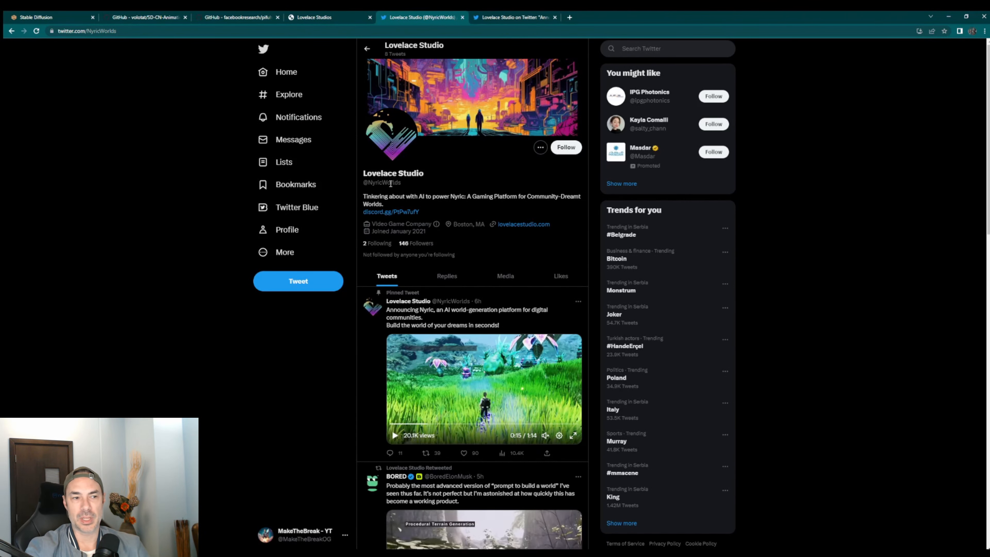
{"action": "left_click", "coordinate": [514, 17]}
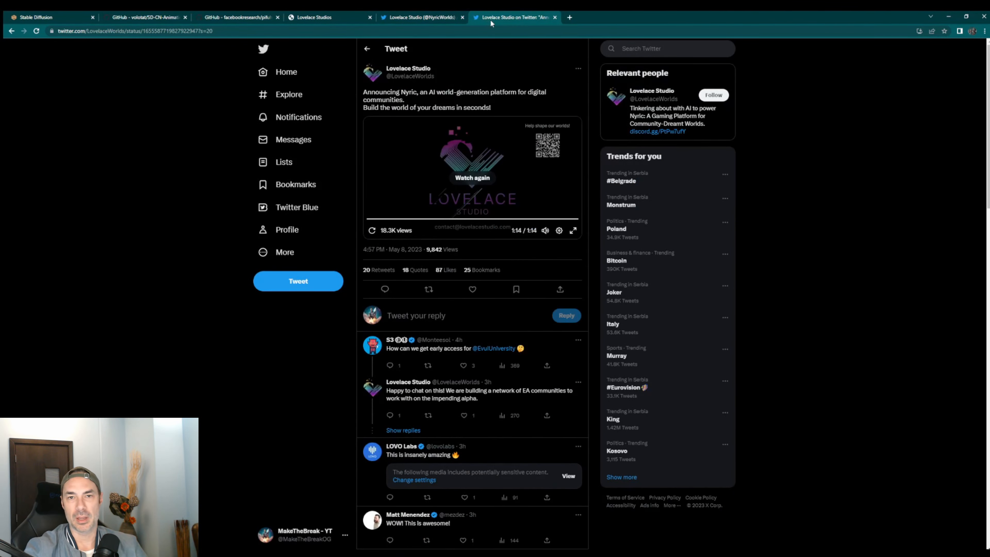
{"action": "left_click", "coordinate": [420, 17]}
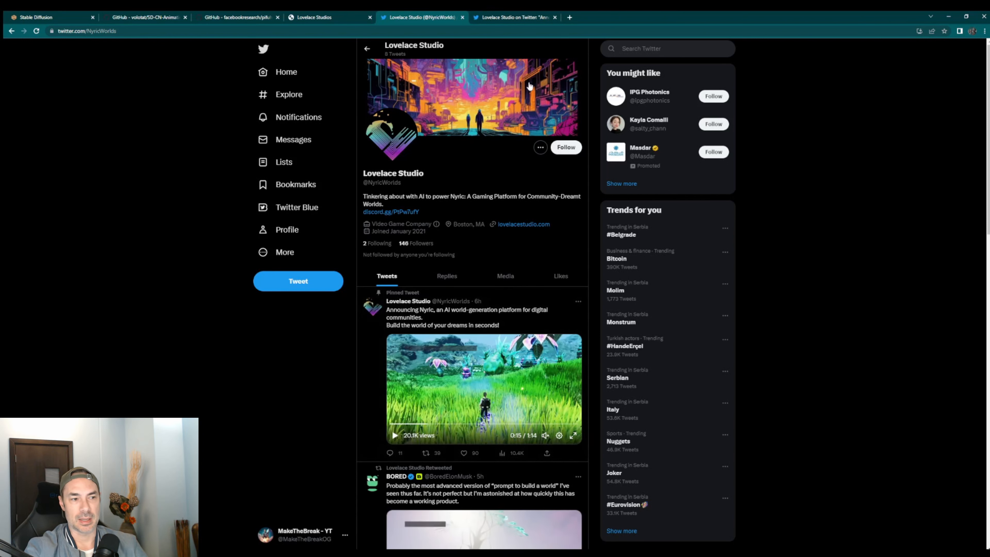
{"action": "left_click", "coordinate": [455, 317]}
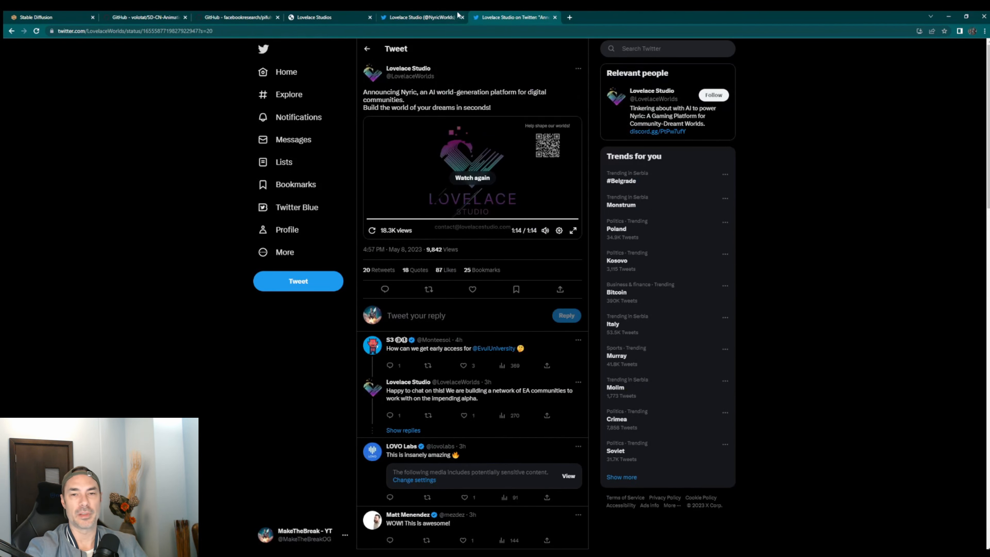
{"action": "left_click", "coordinate": [422, 17]}
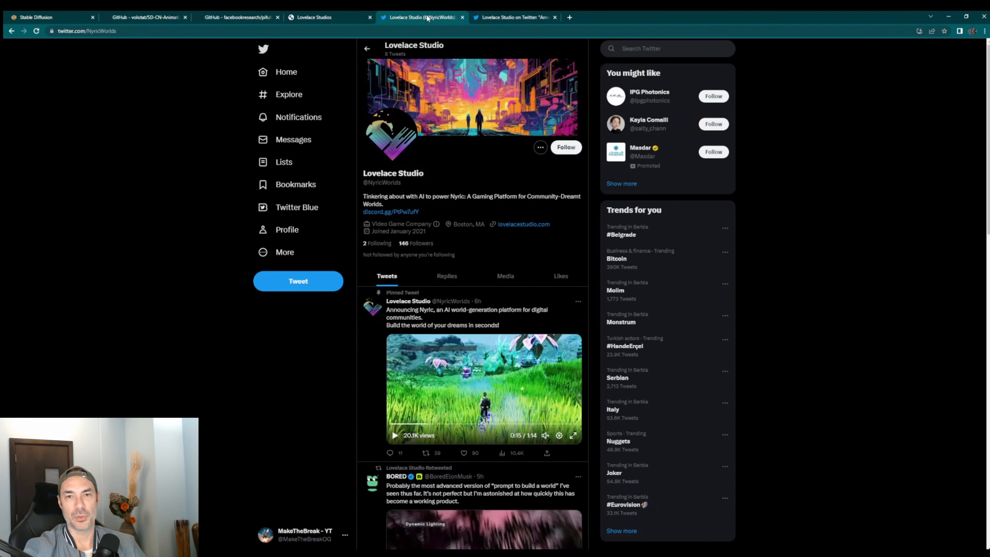